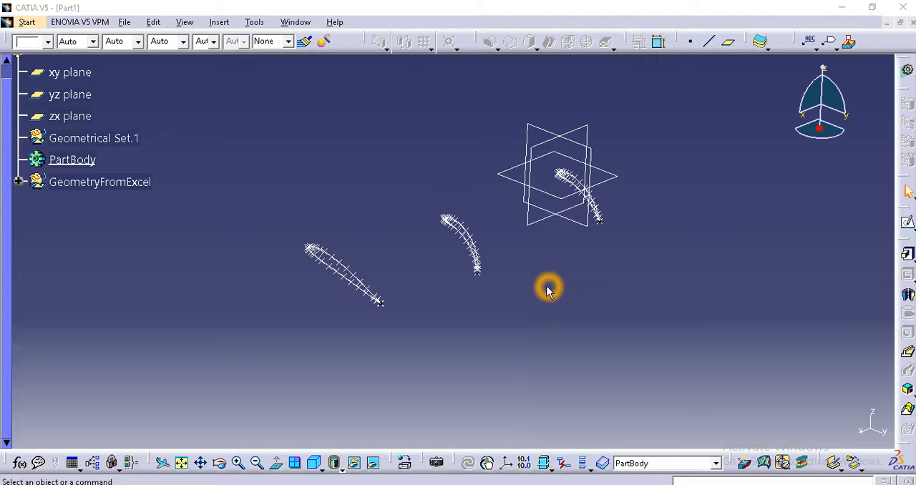
{"action": "mouse_move", "coordinate": [436, 437]}
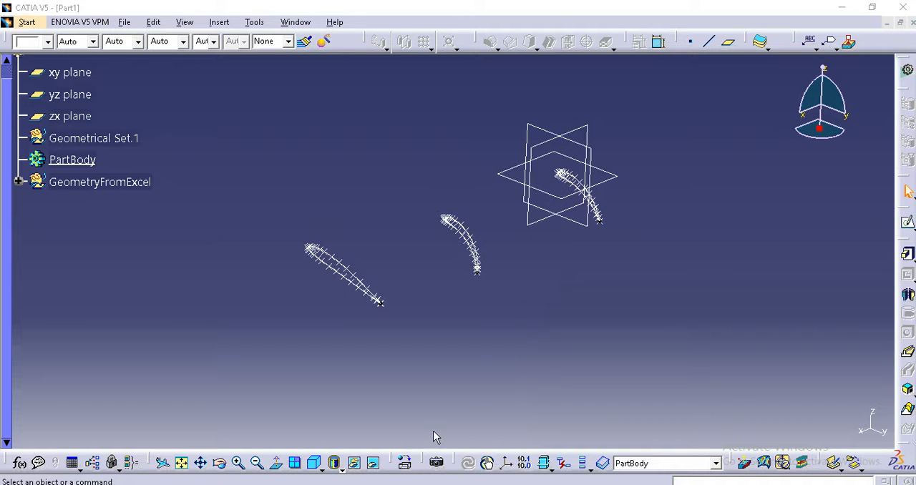
{"action": "mouse_move", "coordinate": [530, 300]}
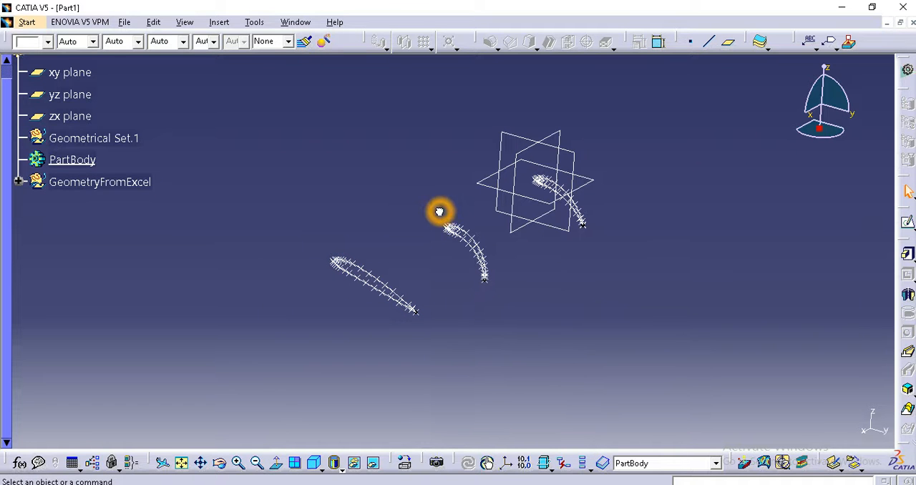
{"action": "mouse_move", "coordinate": [535, 274]}
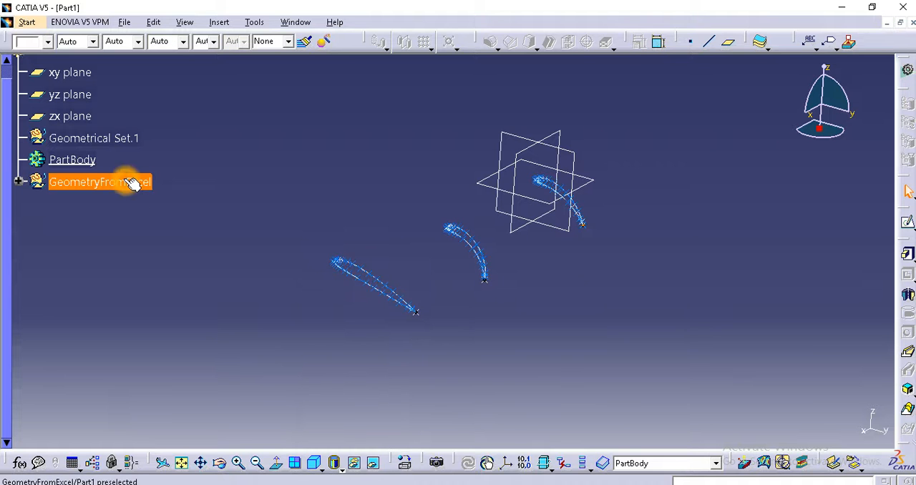
- Delete the GeometryFromExcel point set from the specification tree
{"action": "right_click", "coordinate": [100, 182]}
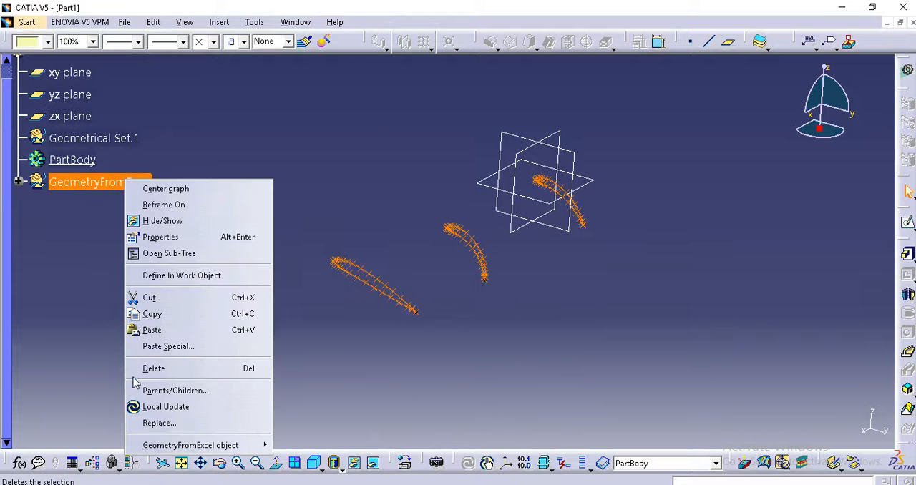
{"action": "left_click", "coordinate": [153, 368]}
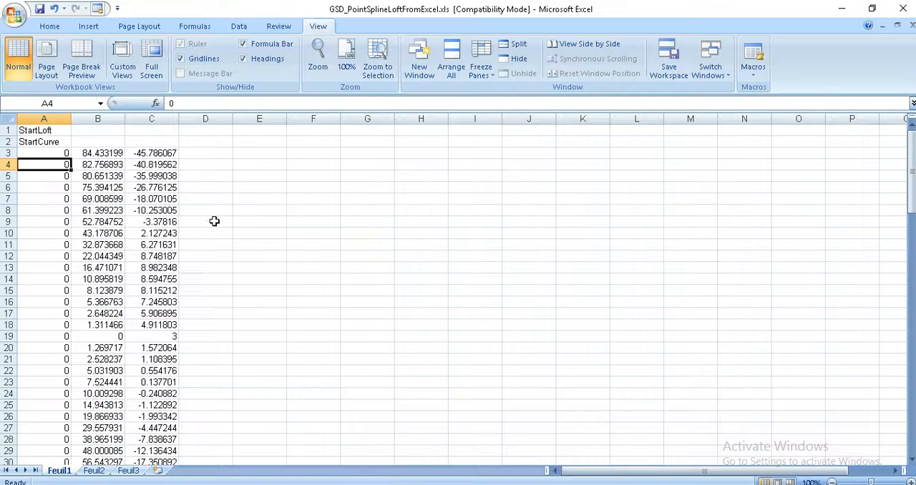
- Enter column A offsets 0, 250 and 500 for the three airfoil sections and fill them down
{"action": "left_click", "coordinate": [39, 130]}
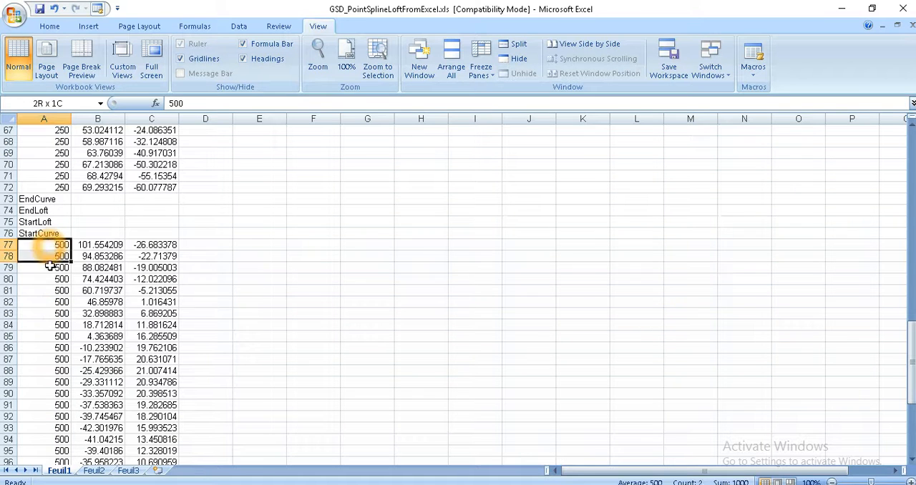
{"action": "left_click", "coordinate": [44, 245]}
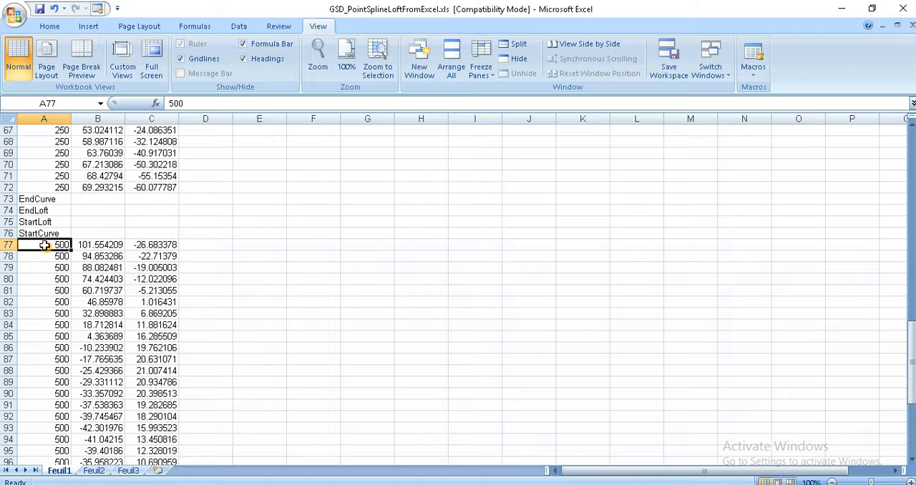
{"action": "type", "text": "0"}
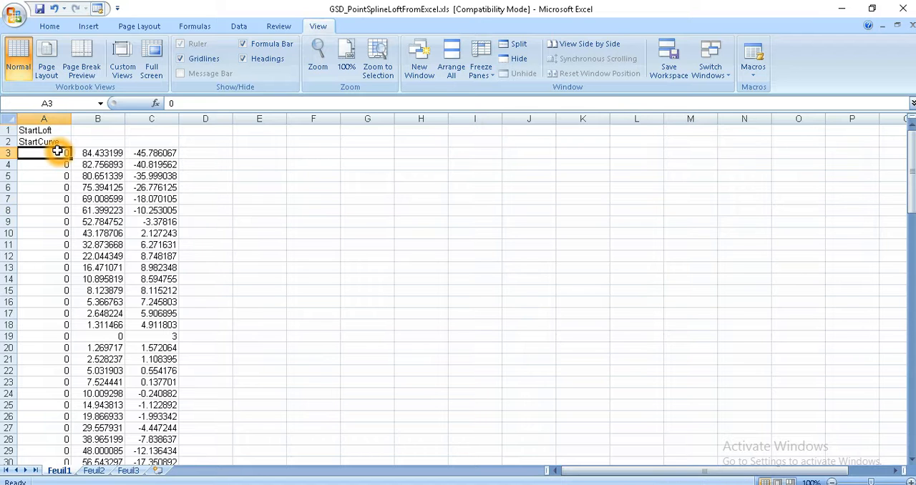
{"action": "type", "text": "250"}
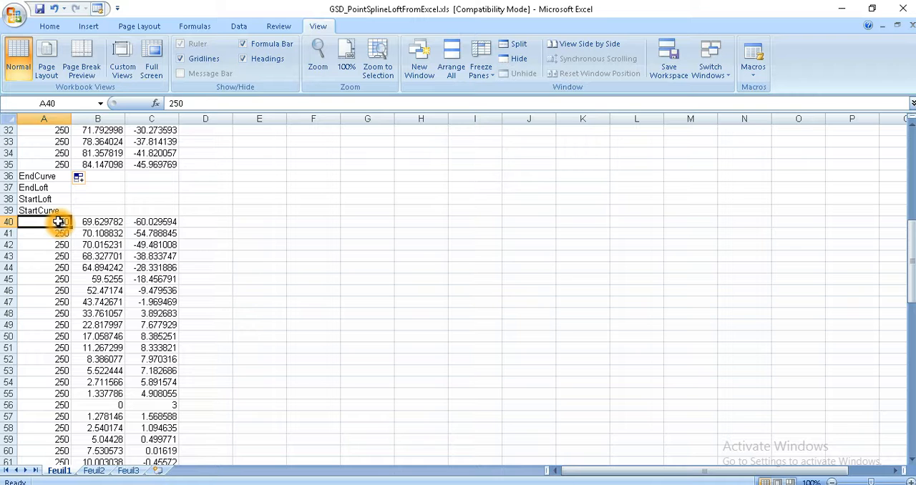
{"action": "type", "text": "500"}
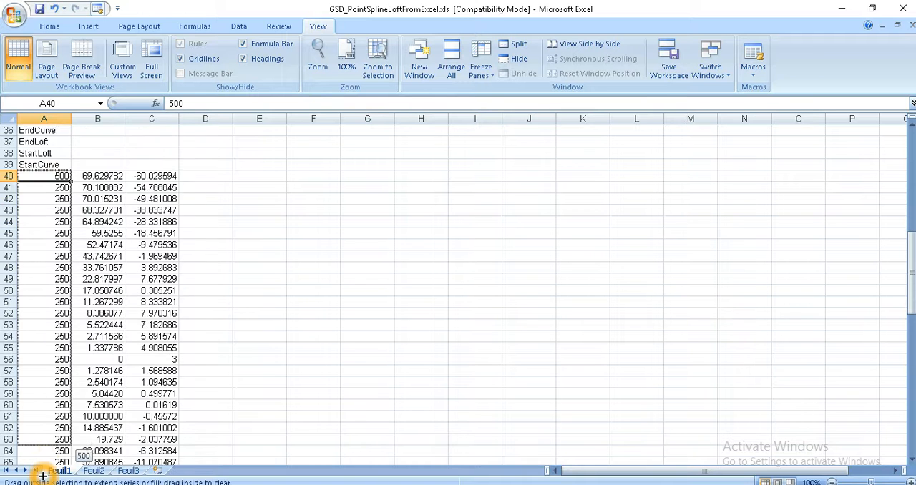
{"action": "scroll", "scroll_direction": "down", "scroll_amount": 3}
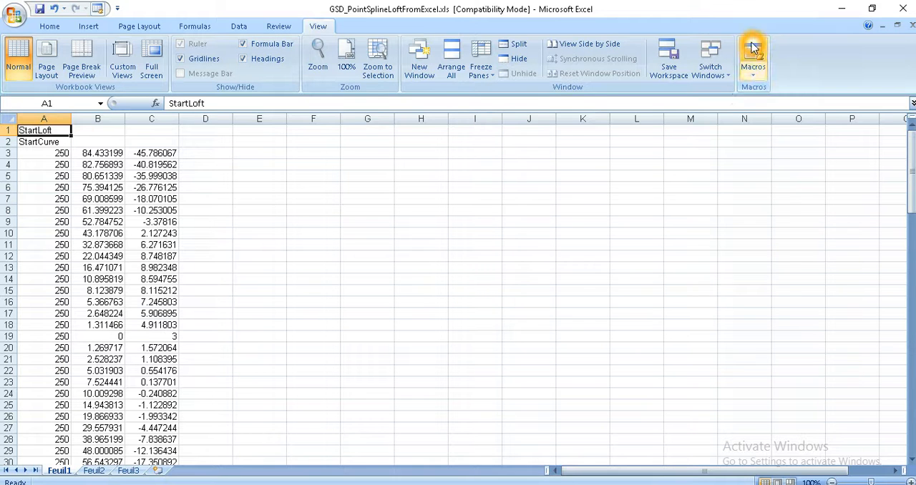
- Run the Feuil1.Main macro with option 2 to create points and splines in CATIA
{"action": "left_click", "coordinate": [754, 55]}
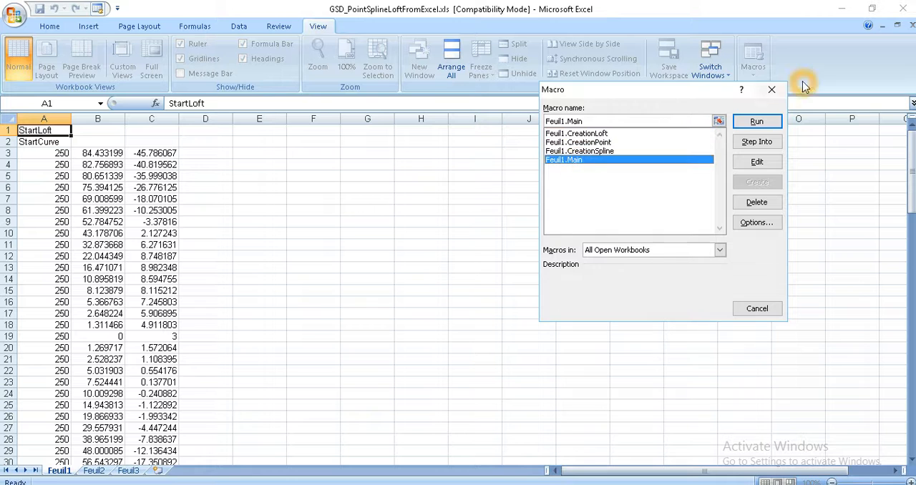
{"action": "left_click", "coordinate": [757, 121]}
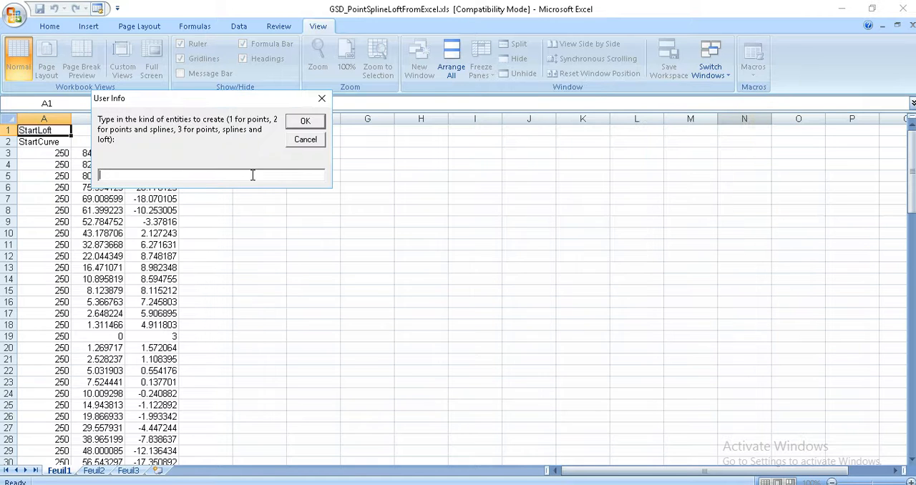
{"action": "type", "text": "2"}
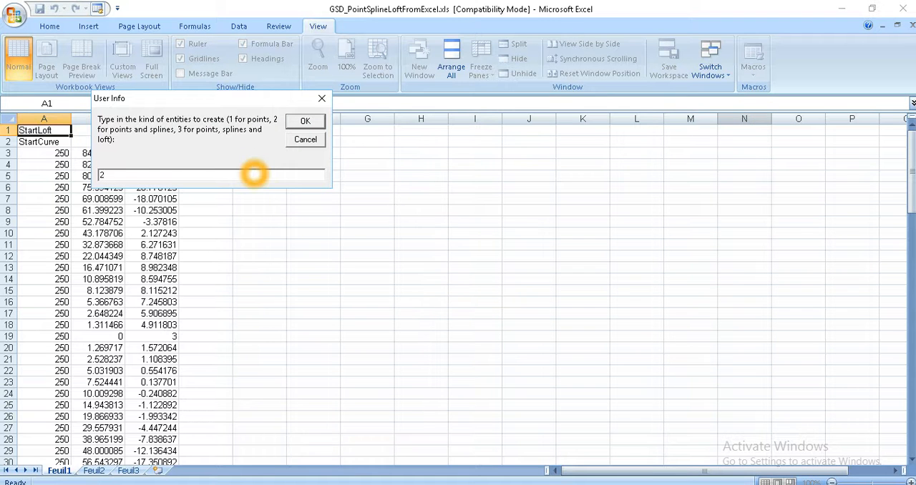
{"action": "left_click", "coordinate": [304, 120]}
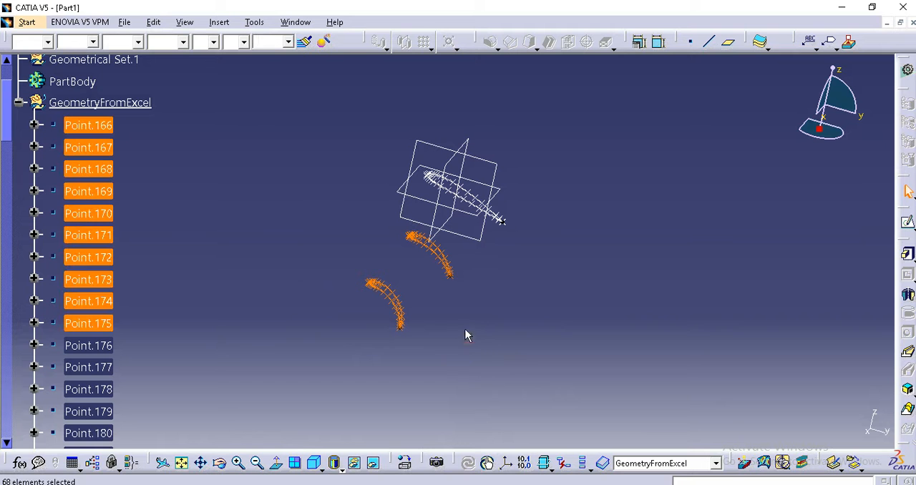
- Clear the selection and switch to the Generative Shape Design workbench
{"action": "left_click", "coordinate": [464, 255]}
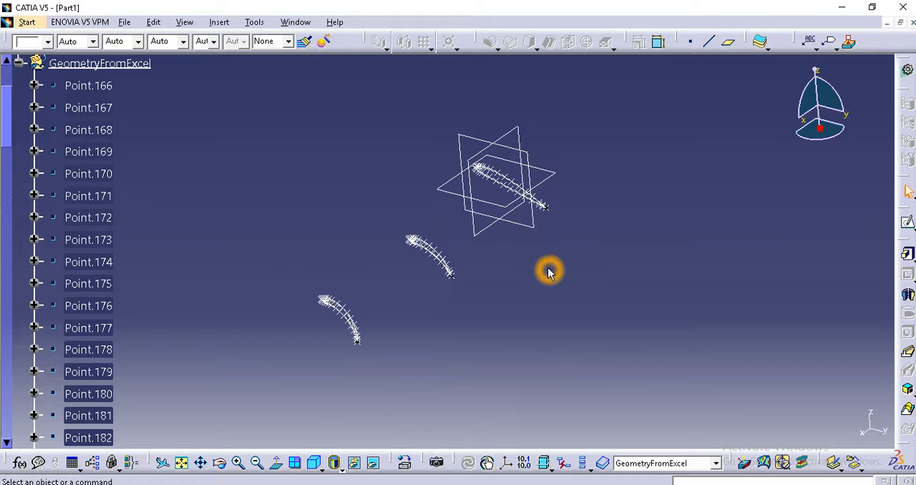
{"action": "left_click", "coordinate": [27, 25]}
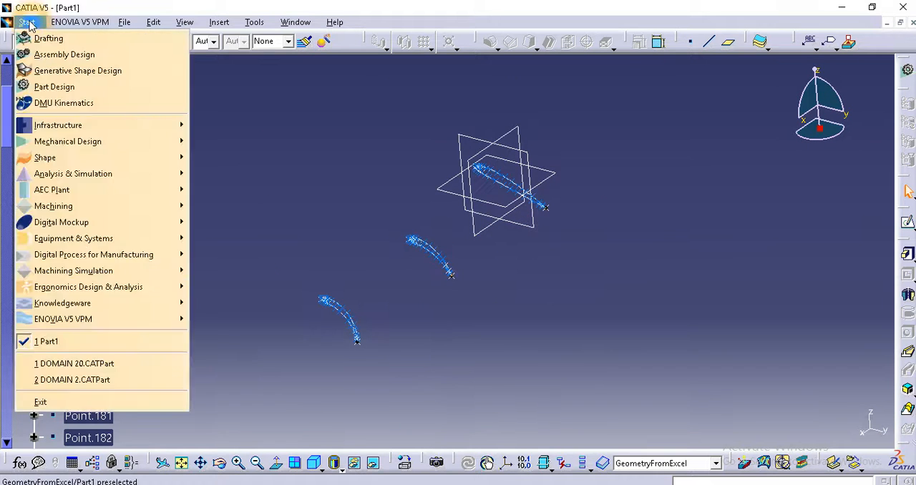
{"action": "mouse_move", "coordinate": [77, 70]}
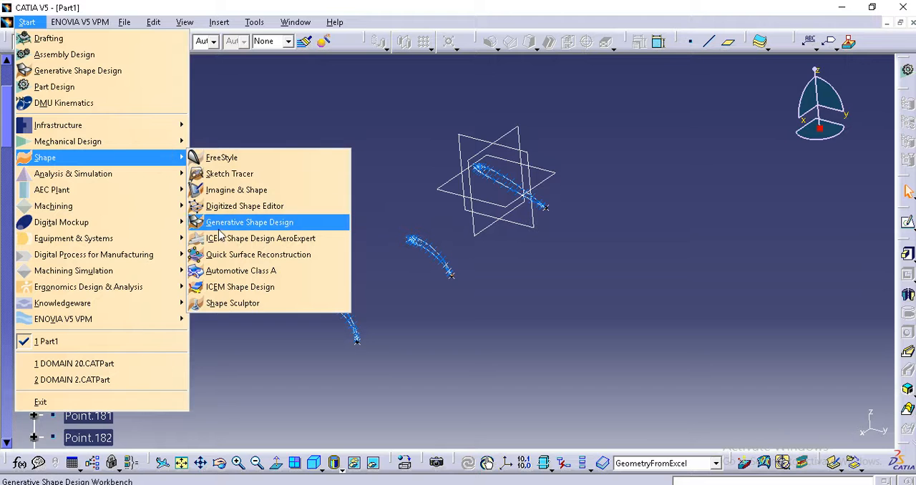
{"action": "left_click", "coordinate": [249, 222]}
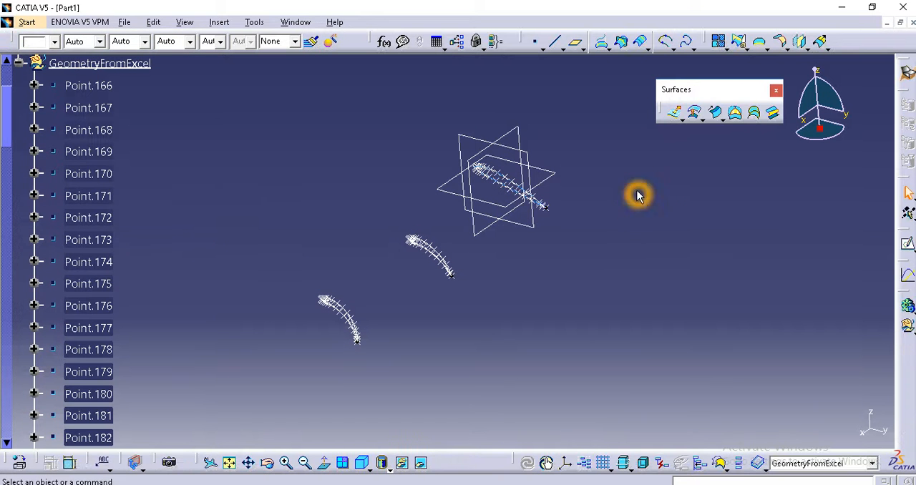
{"action": "mouse_move", "coordinate": [639, 187]}
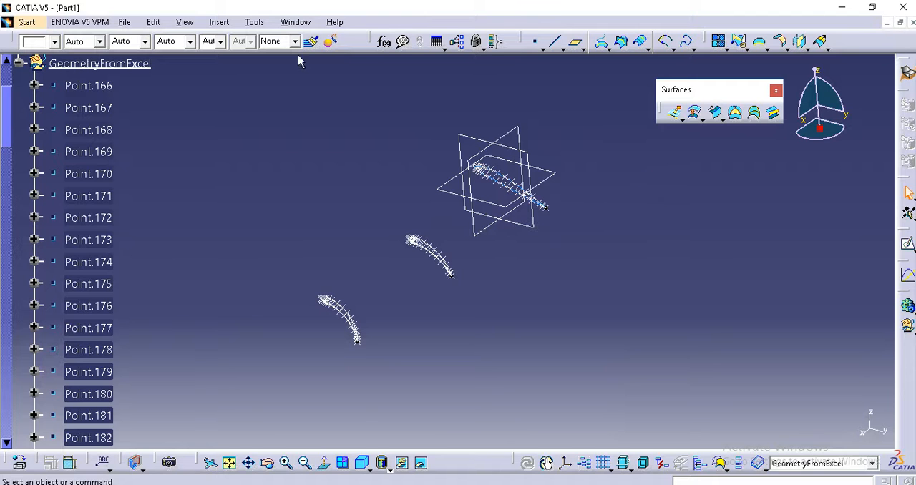
{"action": "left_click", "coordinate": [222, 22]}
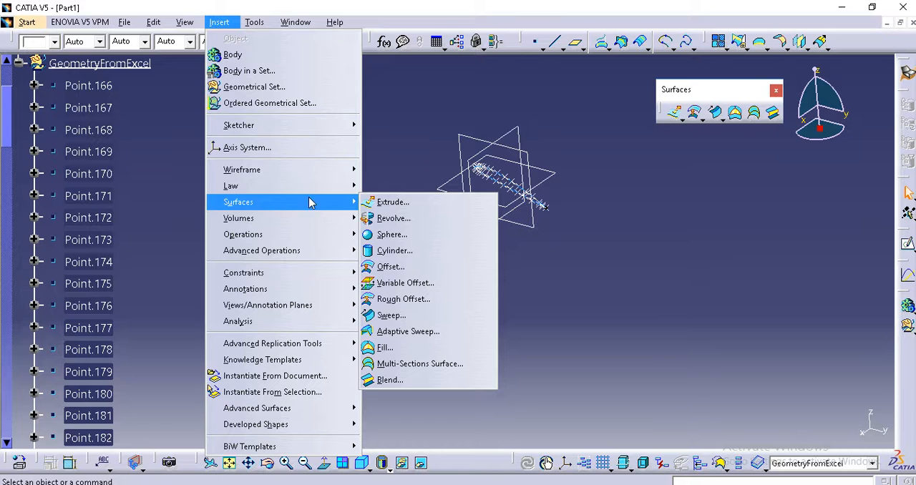
{"action": "mouse_move", "coordinate": [403, 299]}
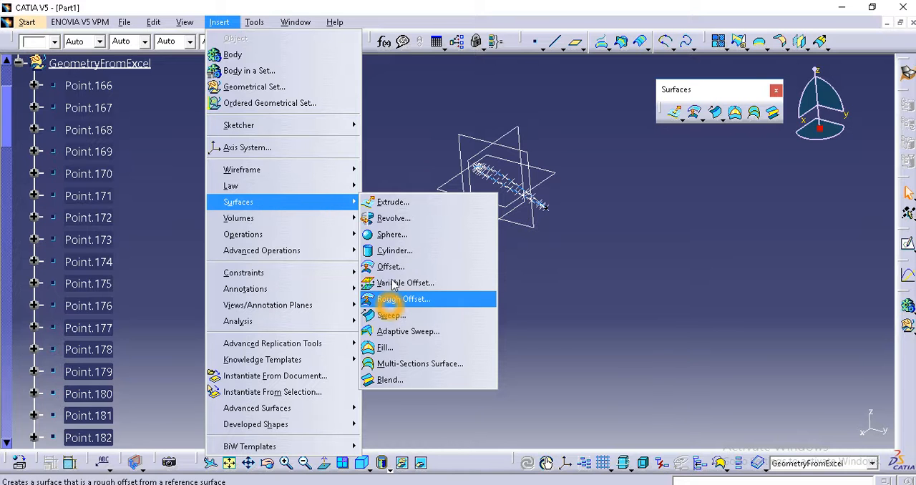
{"action": "mouse_move", "coordinate": [398, 364]}
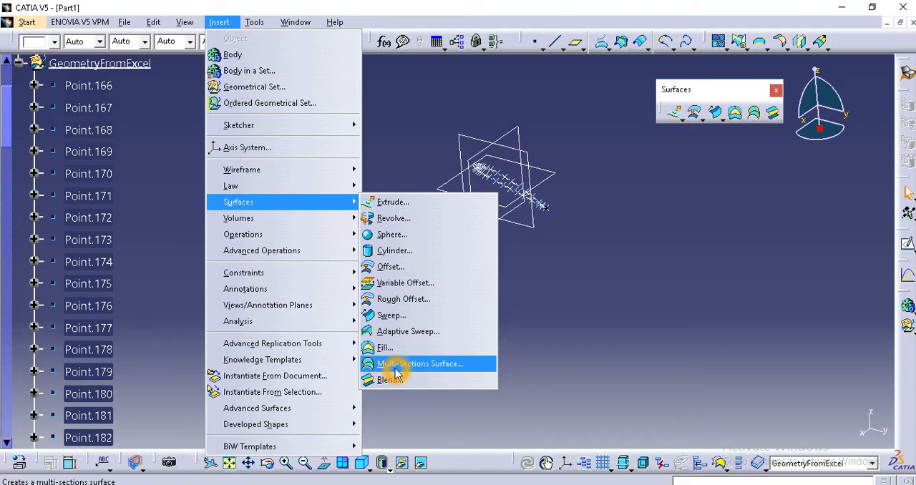
{"action": "mouse_move", "coordinate": [432, 368]}
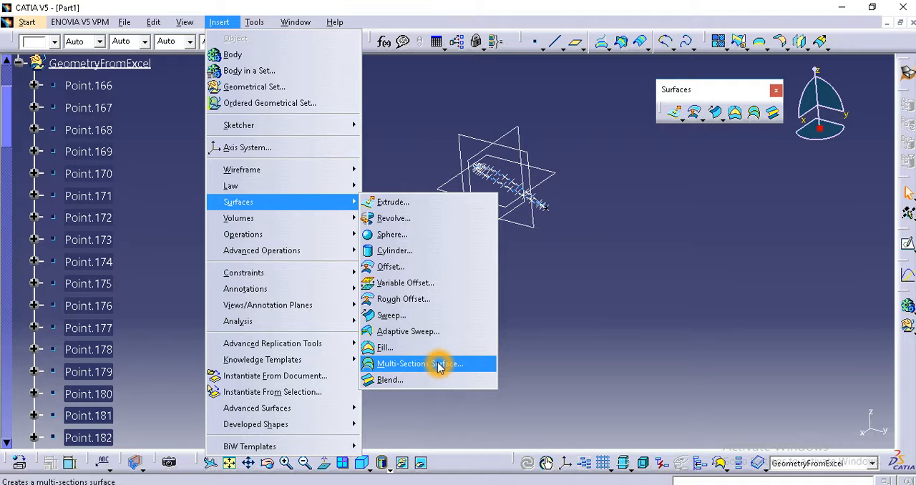
{"action": "left_click", "coordinate": [414, 363]}
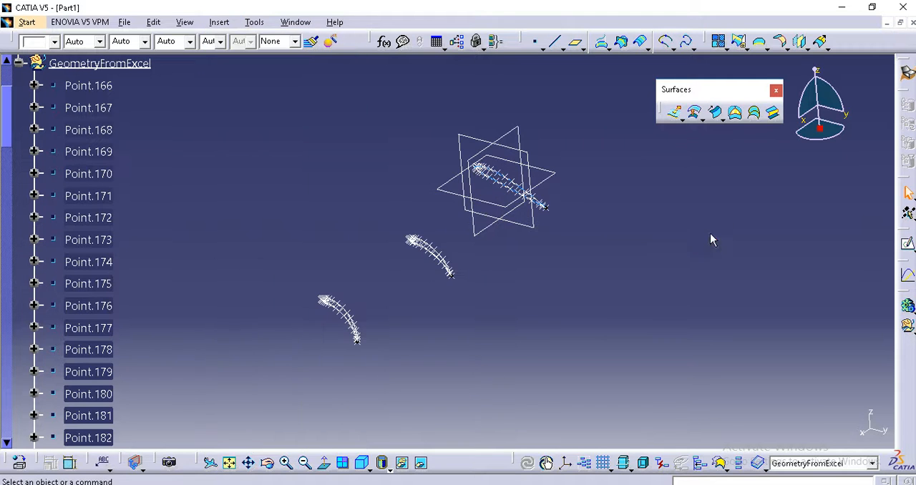
{"action": "mouse_move", "coordinate": [750, 113]}
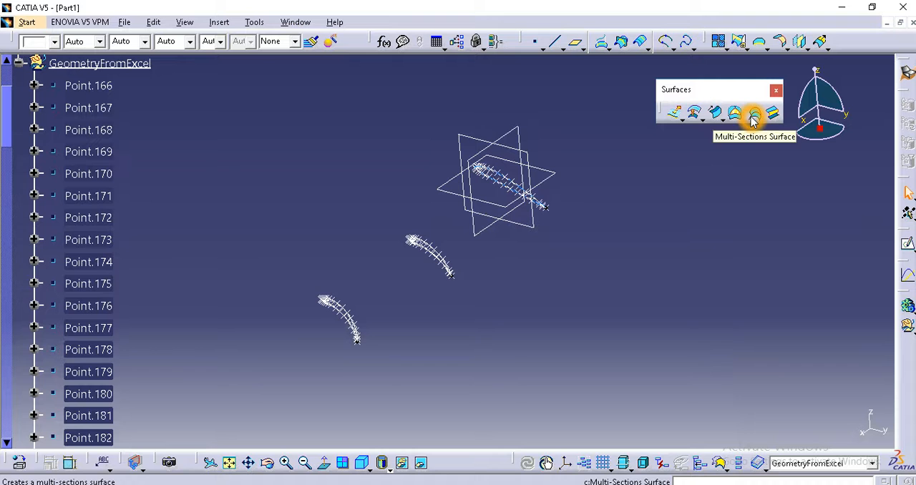
- Preview a multi-sections surface through Spline.8, Spline.6 and Spline.7, then cancel it
{"action": "left_click", "coordinate": [750, 113]}
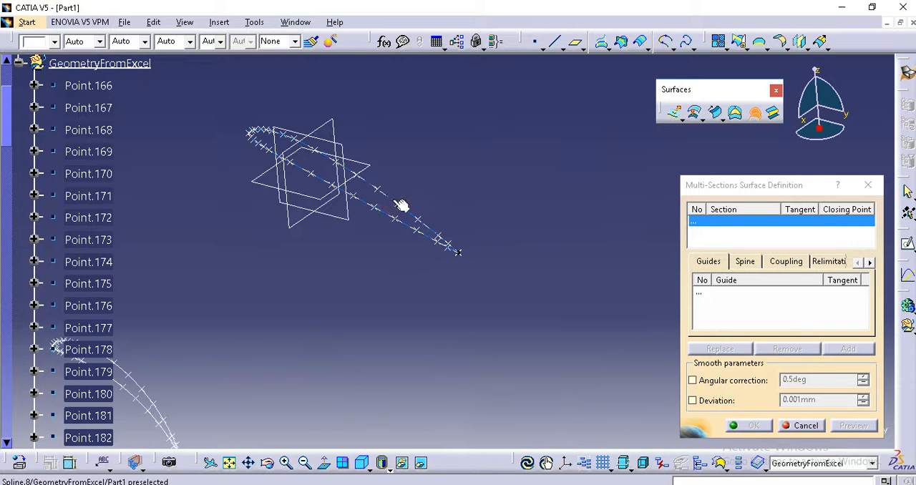
{"action": "mouse_move", "coordinate": [395, 196]}
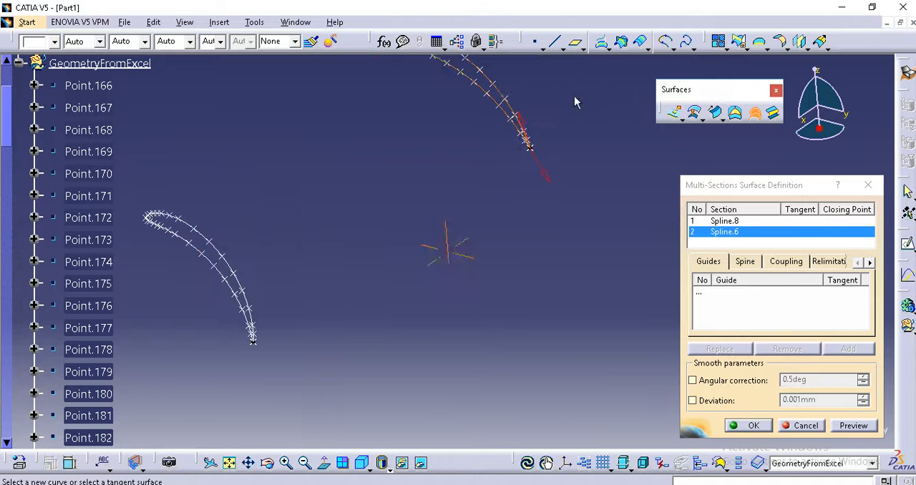
{"action": "left_click", "coordinate": [232, 256]}
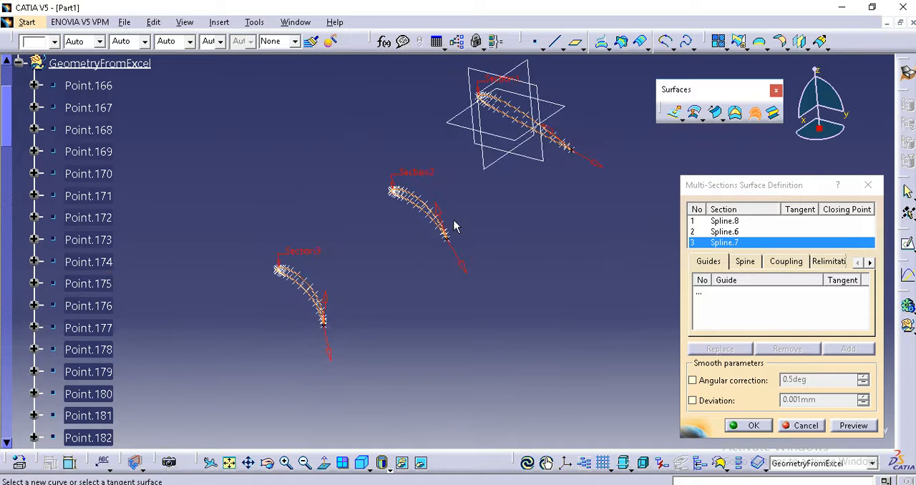
{"action": "mouse_move", "coordinate": [794, 364]}
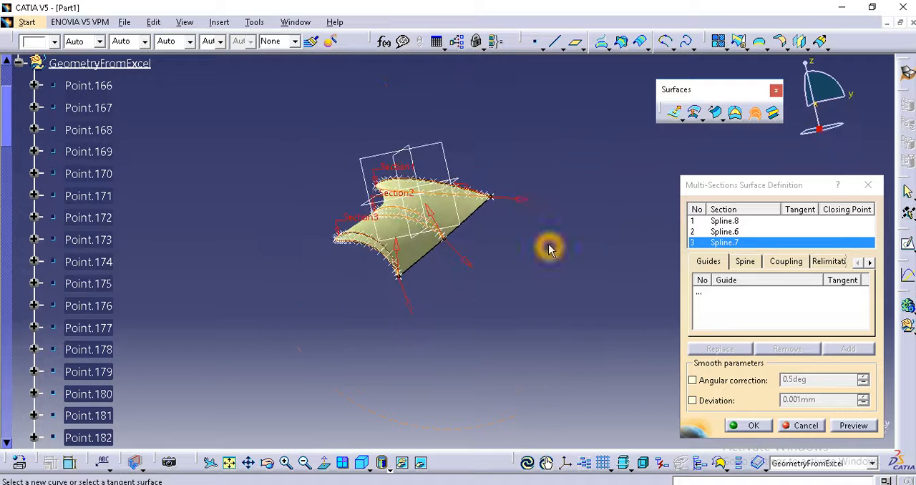
{"action": "left_click_drag", "start_coordinate": [551, 249], "coordinate": [451, 392]}
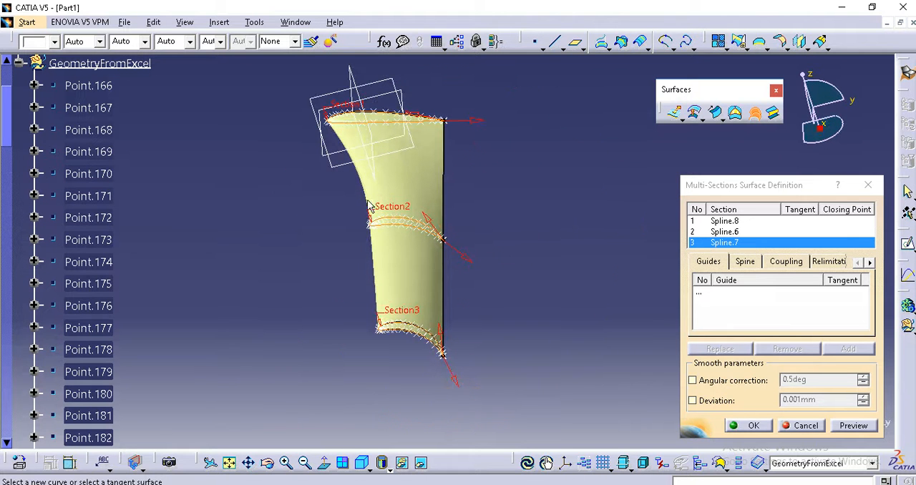
{"action": "mouse_move", "coordinate": [360, 193]}
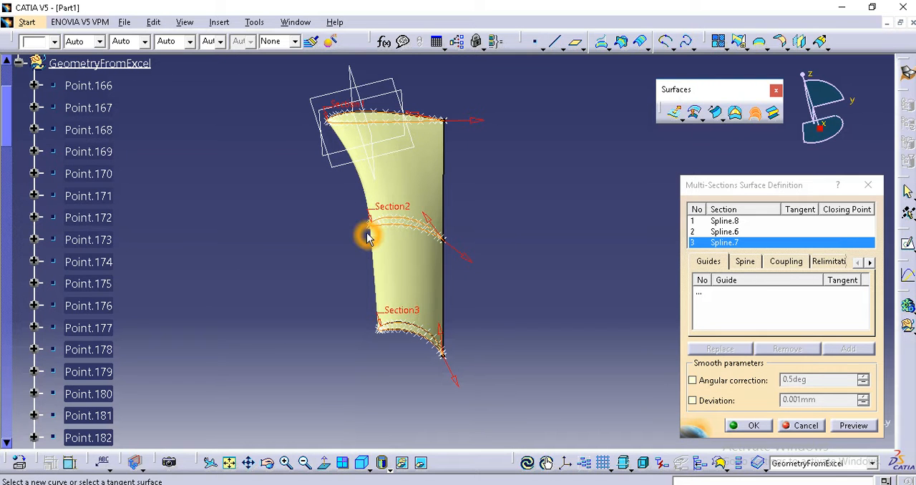
{"action": "mouse_move", "coordinate": [476, 229]}
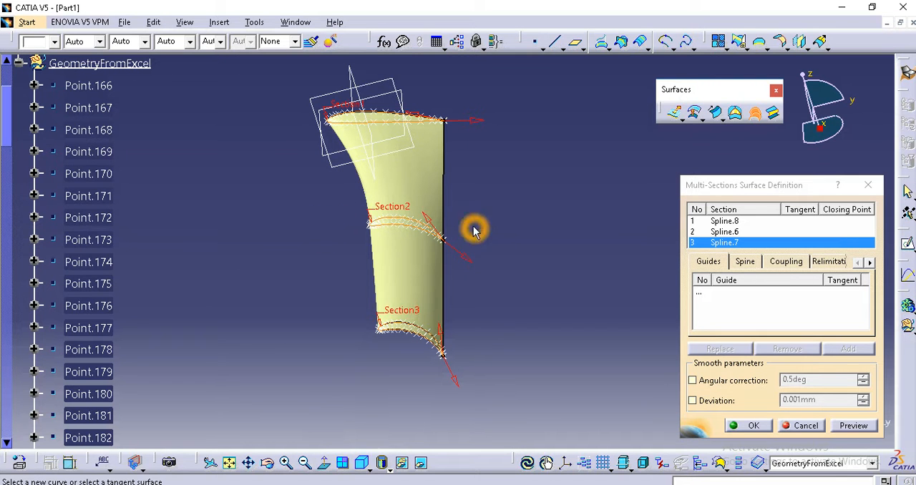
{"action": "left_click_drag", "start_coordinate": [472, 229], "coordinate": [429, 229]}
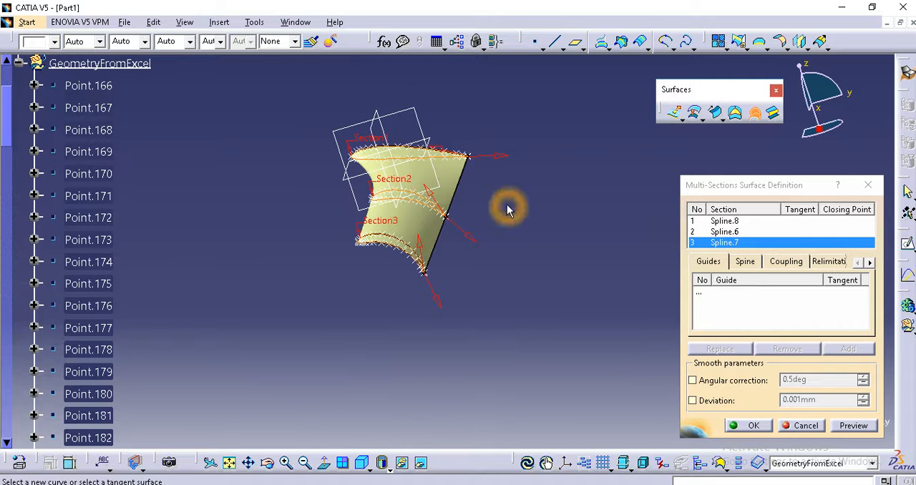
{"action": "left_click", "coordinate": [806, 425]}
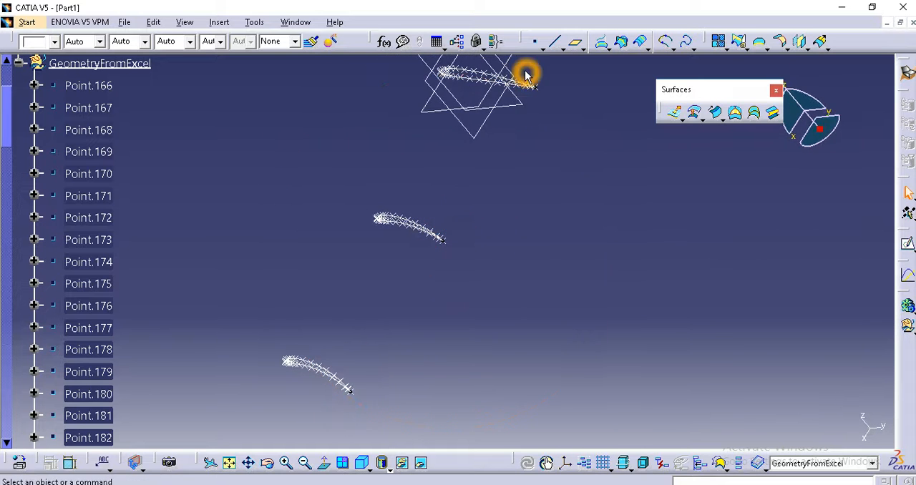
{"action": "mouse_move", "coordinate": [485, 200]}
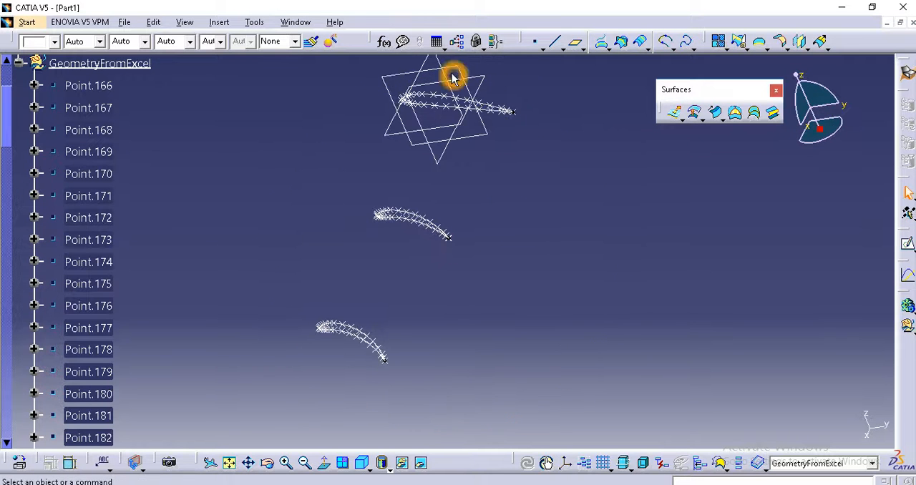
- Create a plane offset 500 mm from the yz plane
{"action": "left_click", "coordinate": [576, 41]}
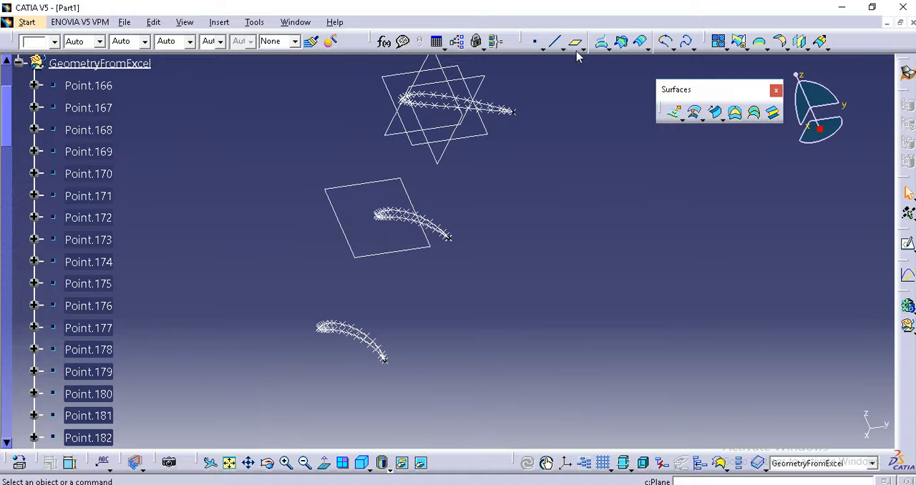
{"action": "left_click", "coordinate": [570, 41]}
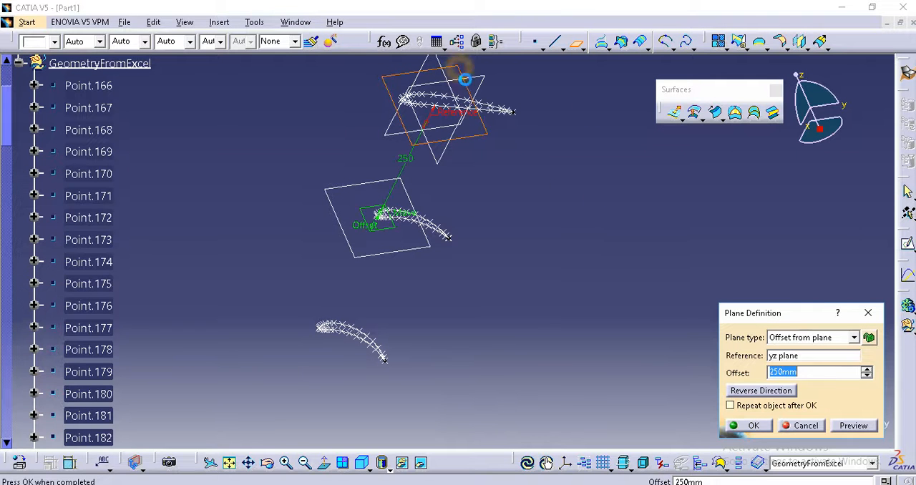
{"action": "type", "text": "500"}
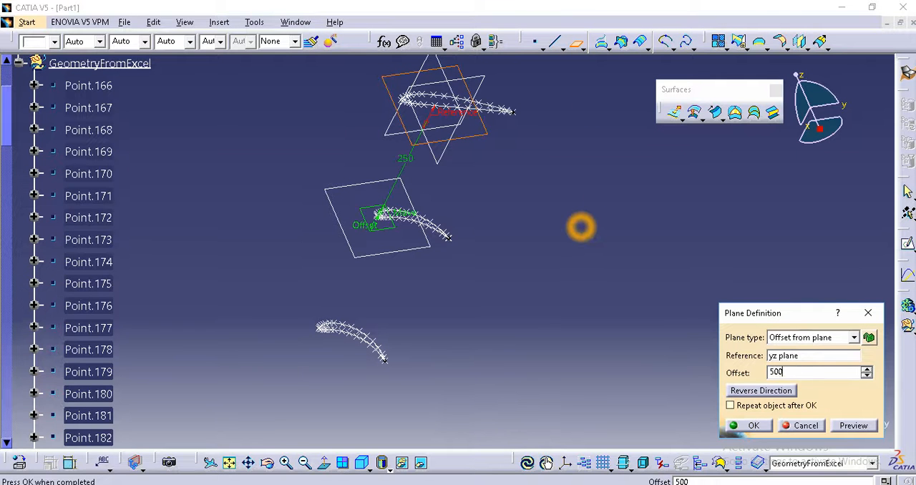
{"action": "left_click", "coordinate": [751, 425]}
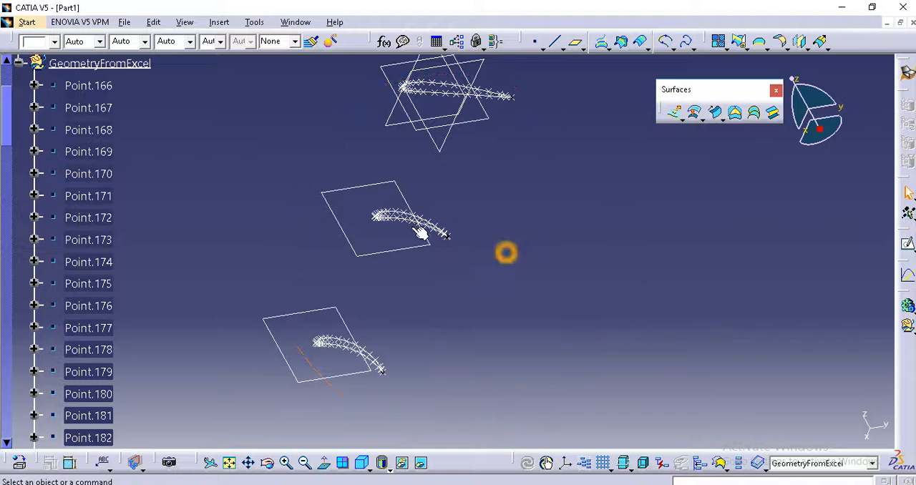
- Sketch on the middle section plane and project the middle airfoil spline into it
{"action": "left_click", "coordinate": [415, 233]}
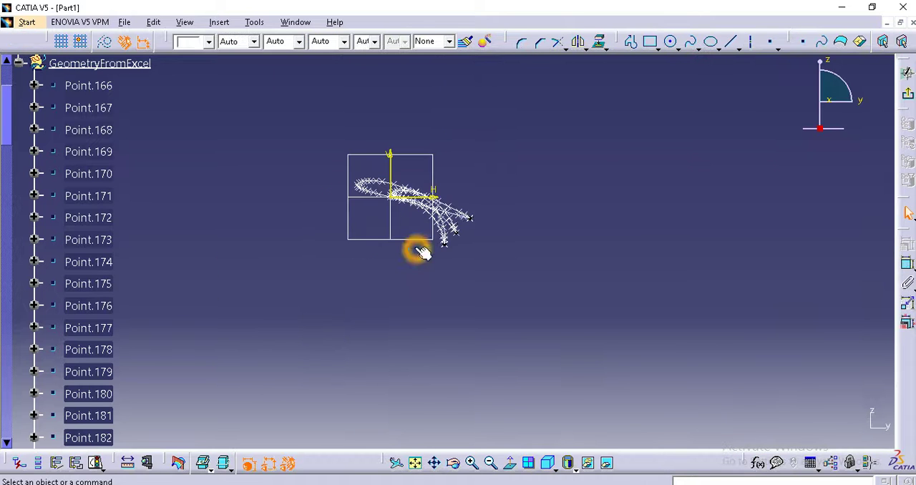
{"action": "left_click_drag", "start_coordinate": [422, 251], "coordinate": [521, 204]}
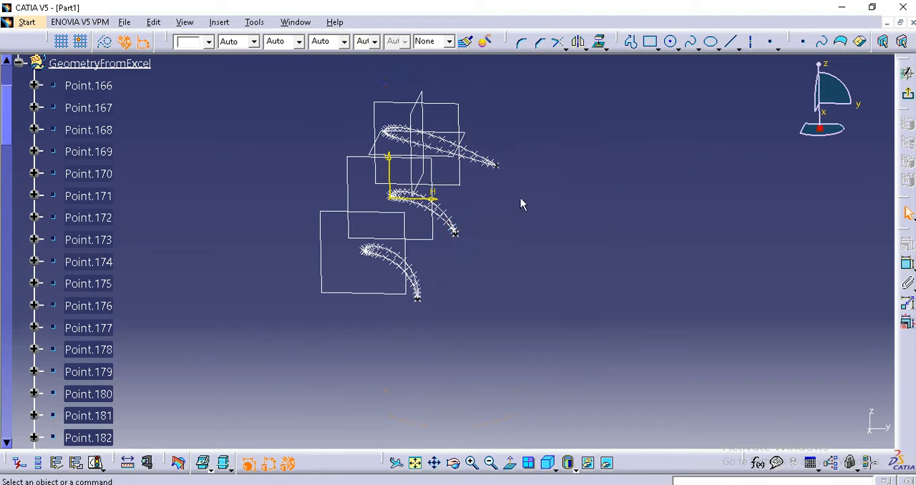
{"action": "mouse_move", "coordinate": [599, 43]}
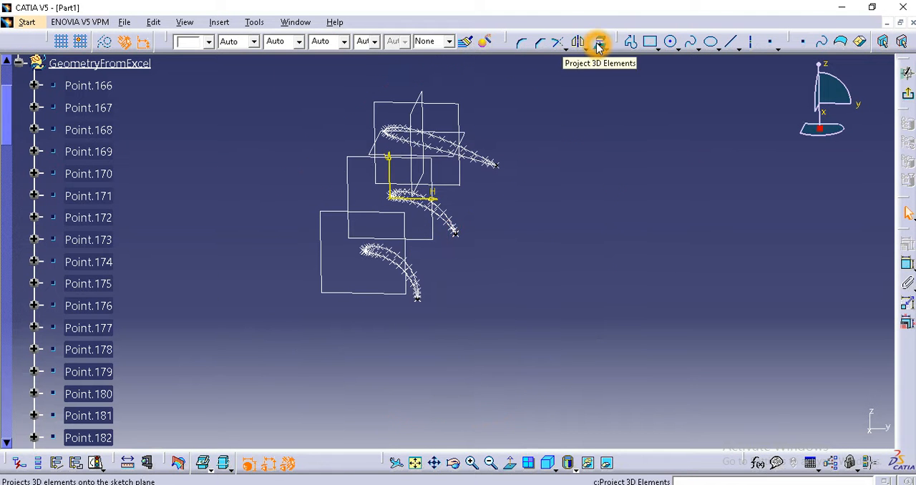
{"action": "left_click", "coordinate": [599, 41]}
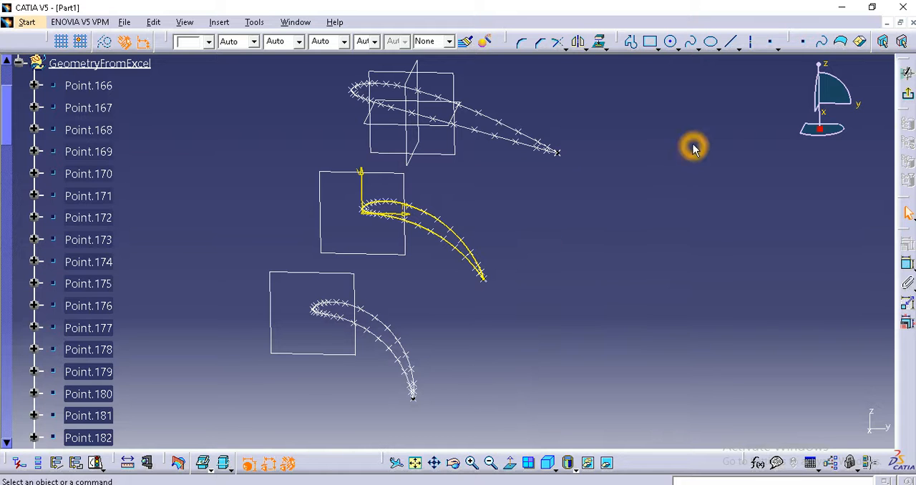
{"action": "mouse_move", "coordinate": [360, 137]}
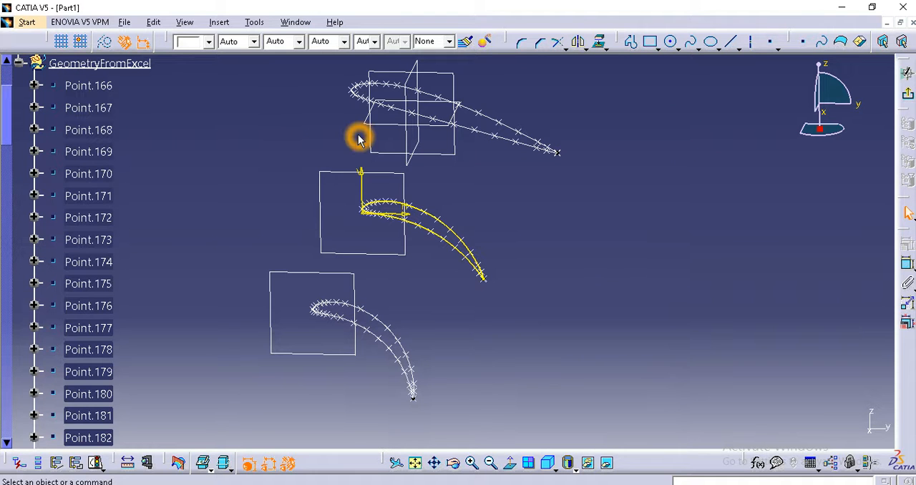
{"action": "mouse_move", "coordinate": [582, 146]}
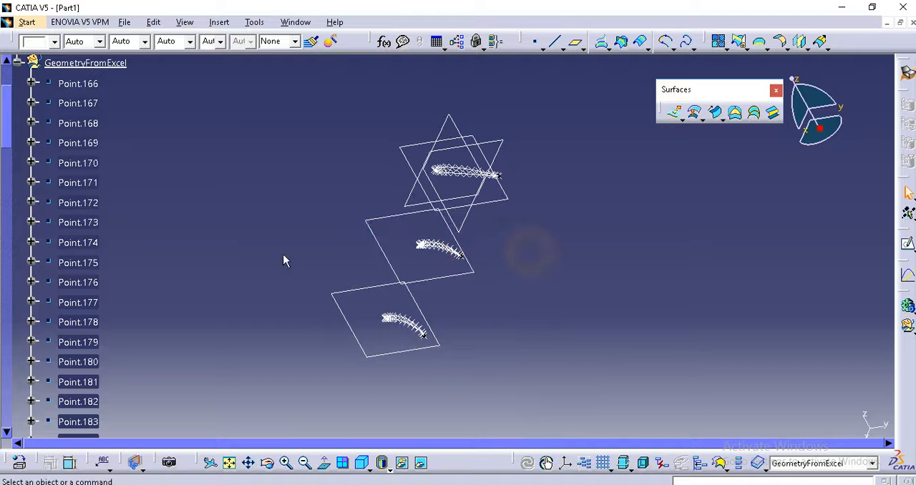
- Define PartBody as the in-work object and collapse the GeometryFromExcel point list
{"action": "right_click", "coordinate": [57, 279]}
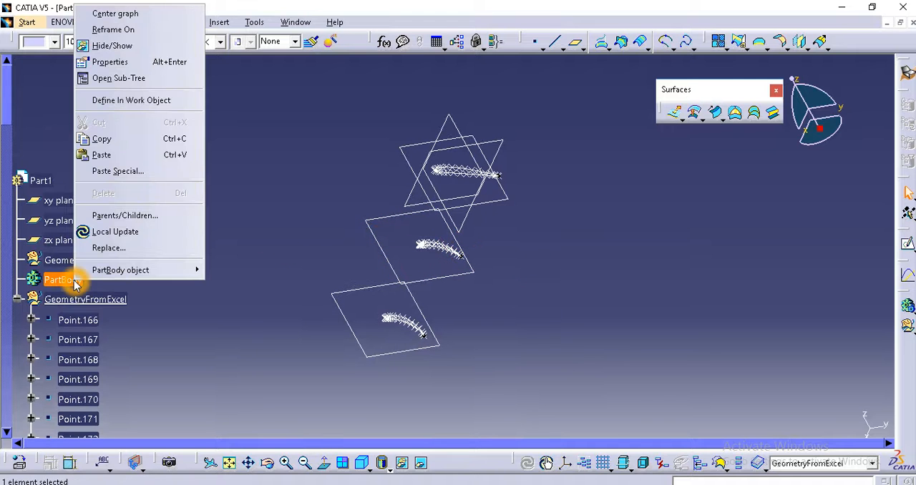
{"action": "left_click", "coordinate": [61, 279]}
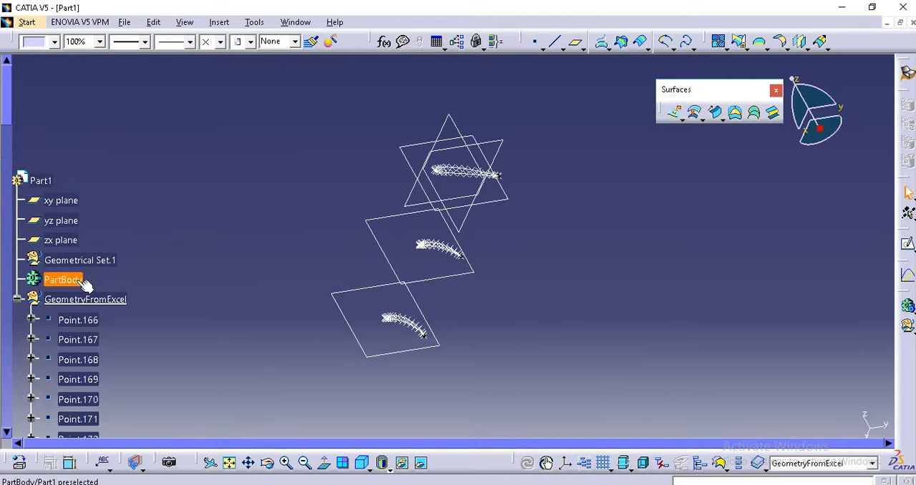
{"action": "right_click", "coordinate": [62, 279]}
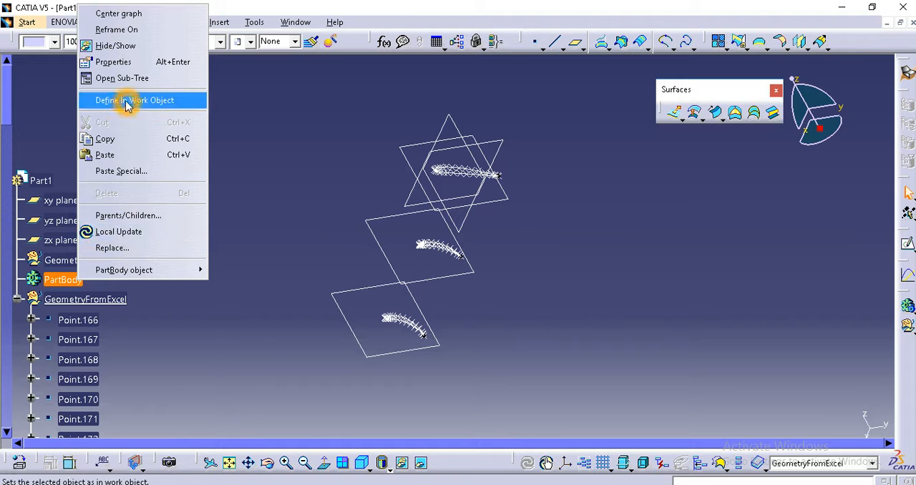
{"action": "left_click", "coordinate": [134, 100]}
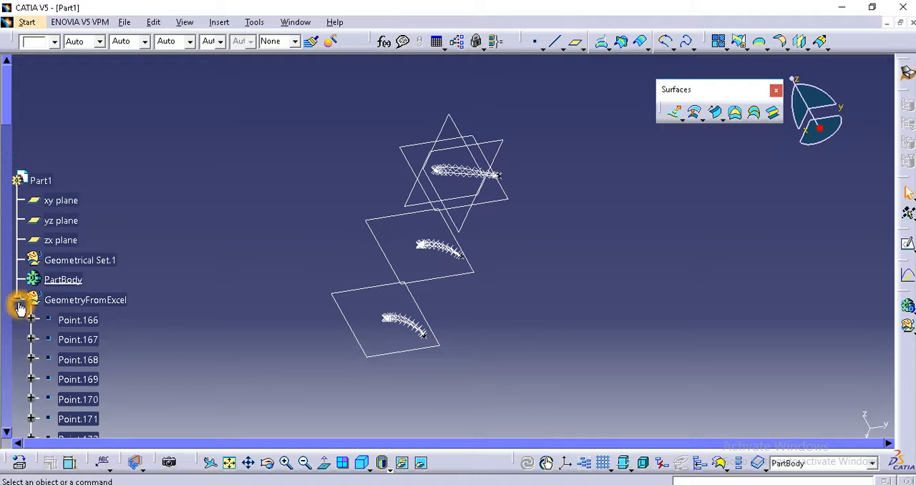
{"action": "left_click", "coordinate": [50, 279]}
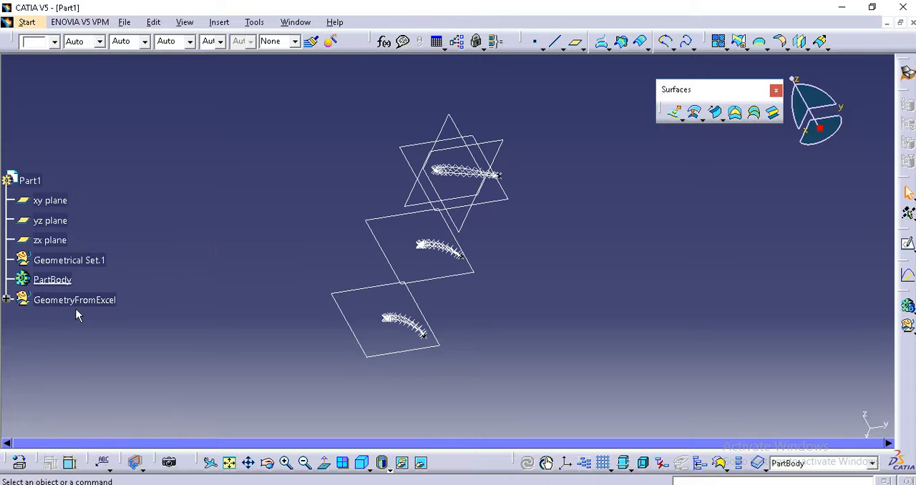
- Select PartBody and start a new sketch on a section plane
{"action": "left_click", "coordinate": [534, 259]}
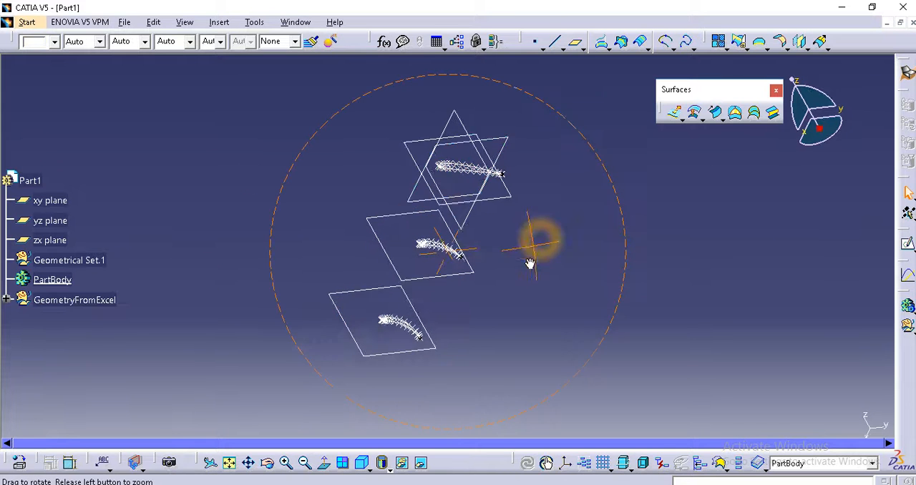
{"action": "left_click", "coordinate": [51, 279]}
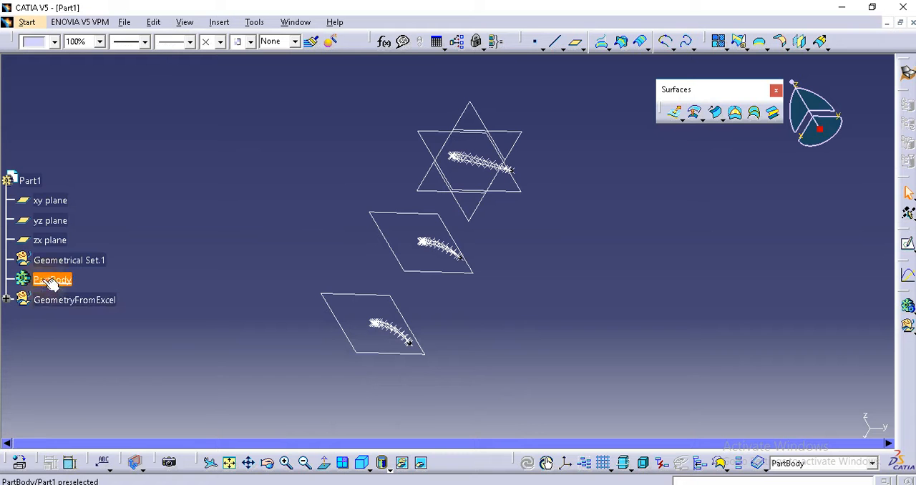
{"action": "right_click", "coordinate": [52, 279]}
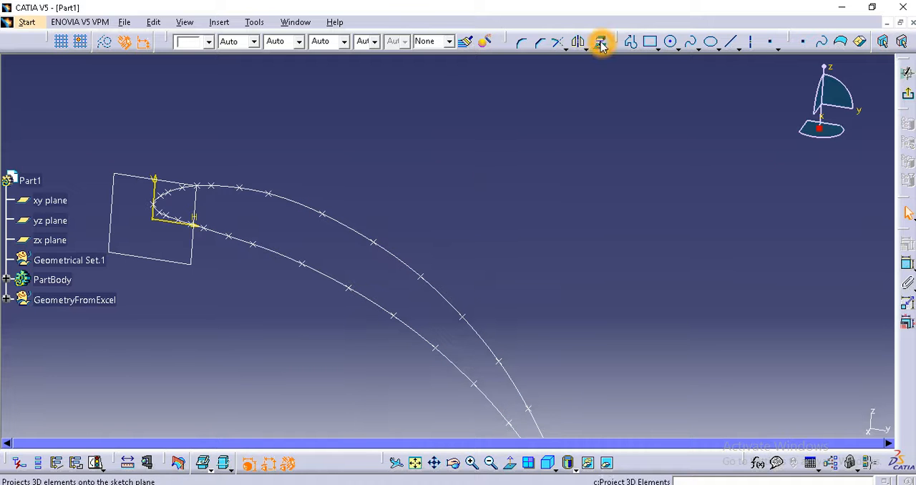
- Project the section spline into the sketch so all three planes carry airfoil sketches
{"action": "left_click", "coordinate": [339, 229]}
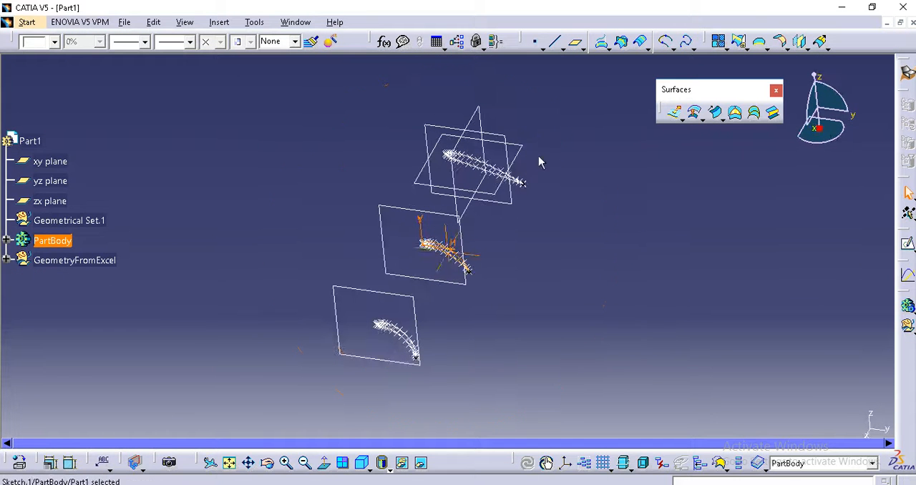
{"action": "left_click", "coordinate": [50, 181]}
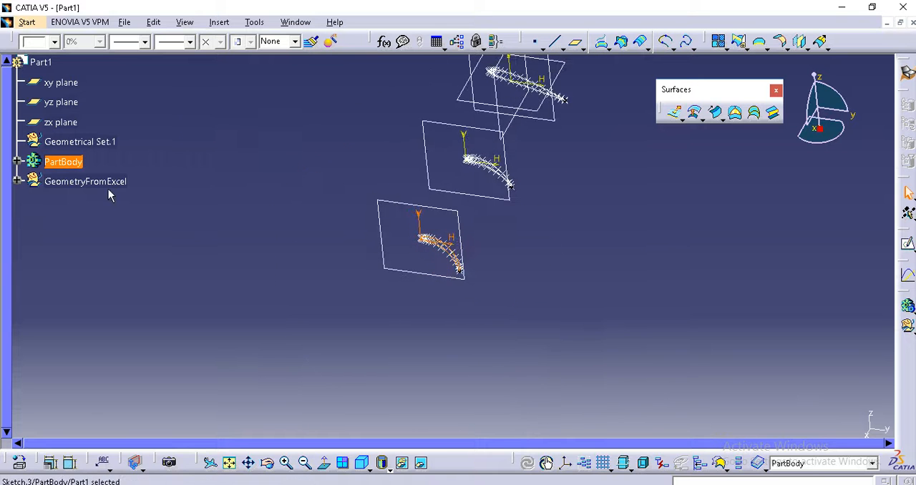
- Hide the GeometryFromExcel set, leaving only the three airfoil sketches visible
{"action": "right_click", "coordinate": [86, 181]}
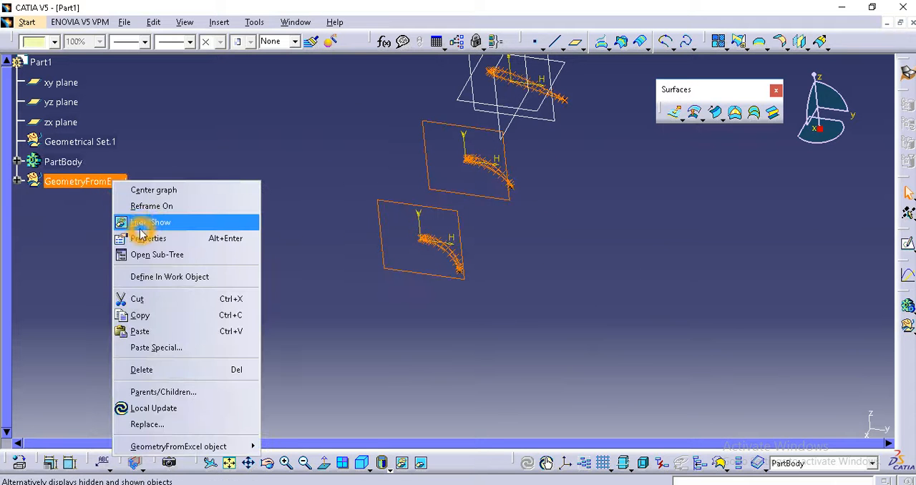
{"action": "left_click", "coordinate": [150, 222]}
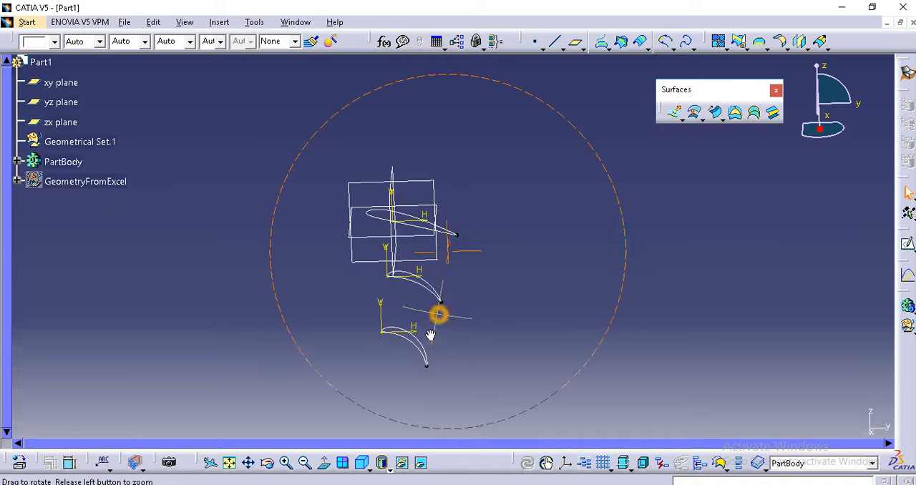
{"action": "left_click_drag", "start_coordinate": [438, 314], "coordinate": [422, 292]}
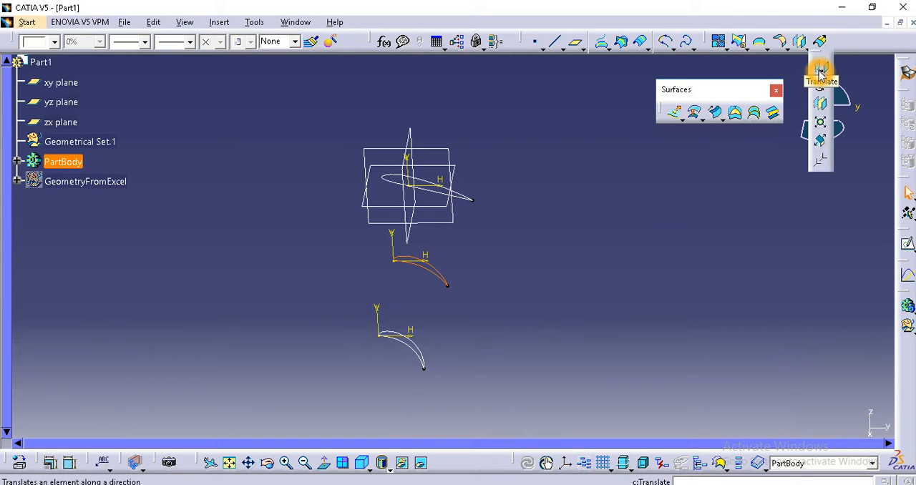
- Reach the Translate operation from the Insert menu
{"action": "left_click", "coordinate": [818, 68]}
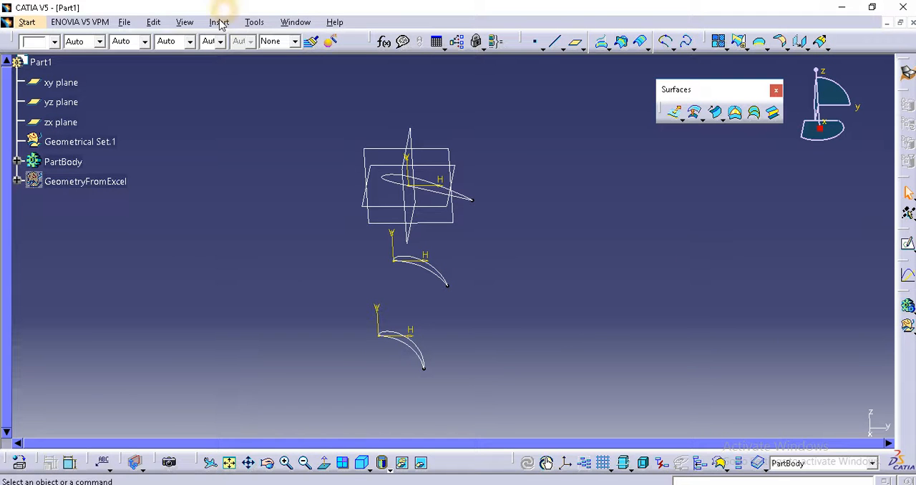
{"action": "left_click", "coordinate": [219, 21]}
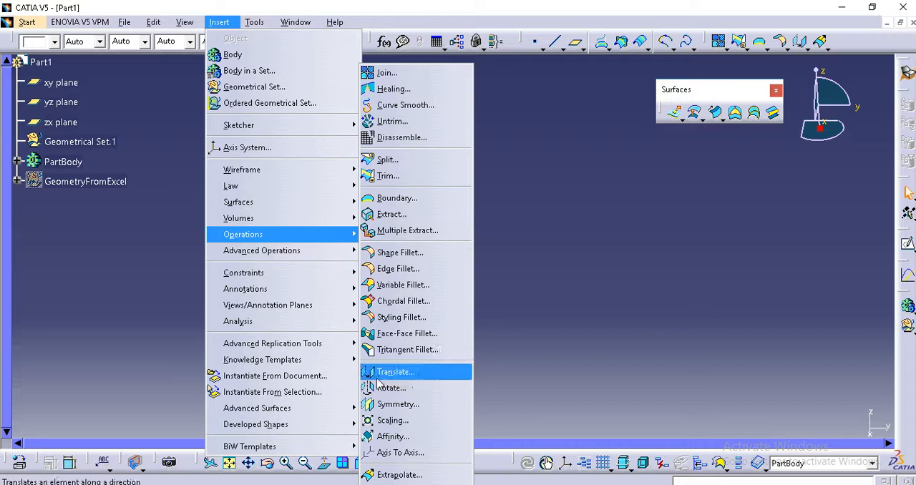
- Translate the airfoil Sketch.1 by -21mm along the Y direction to copy the profile
{"action": "left_click", "coordinate": [392, 371]}
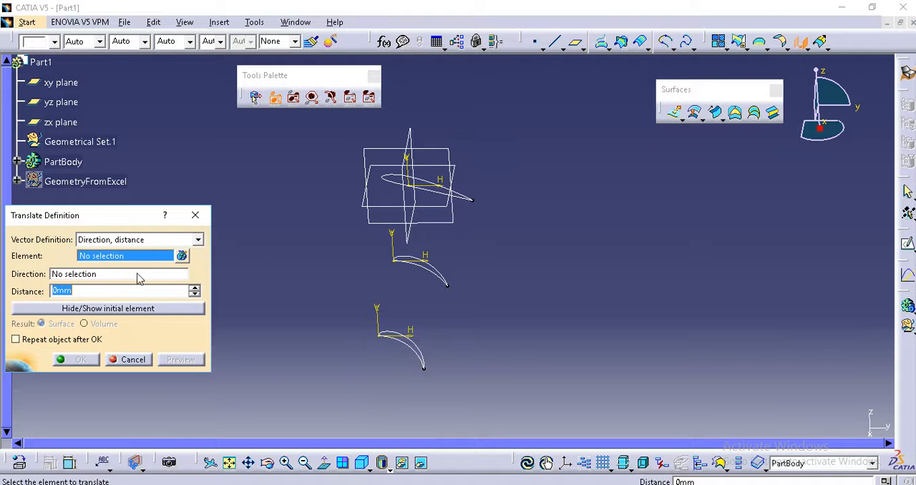
{"action": "mouse_move", "coordinate": [382, 189]}
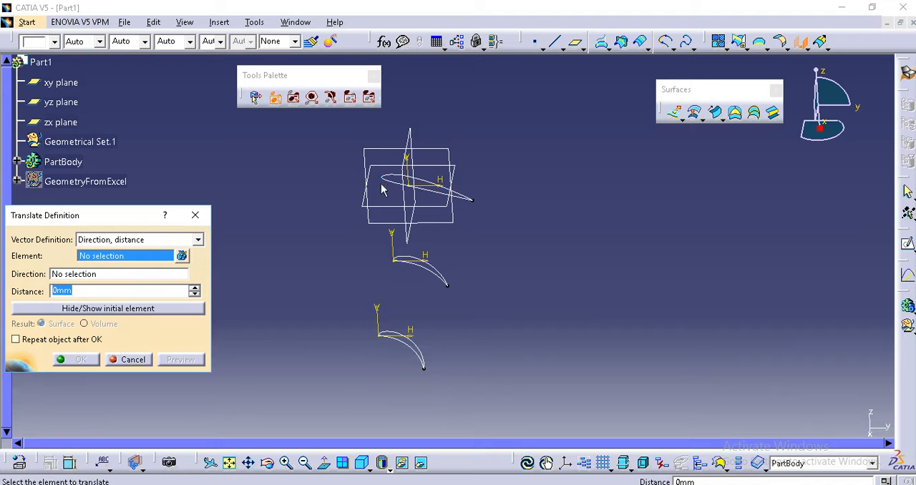
{"action": "left_click", "coordinate": [418, 269]}
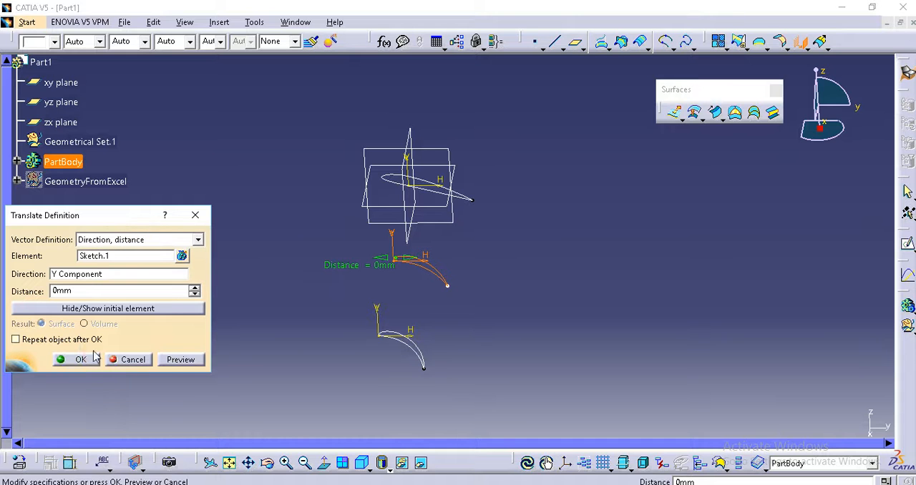
{"action": "left_click", "coordinate": [194, 295]}
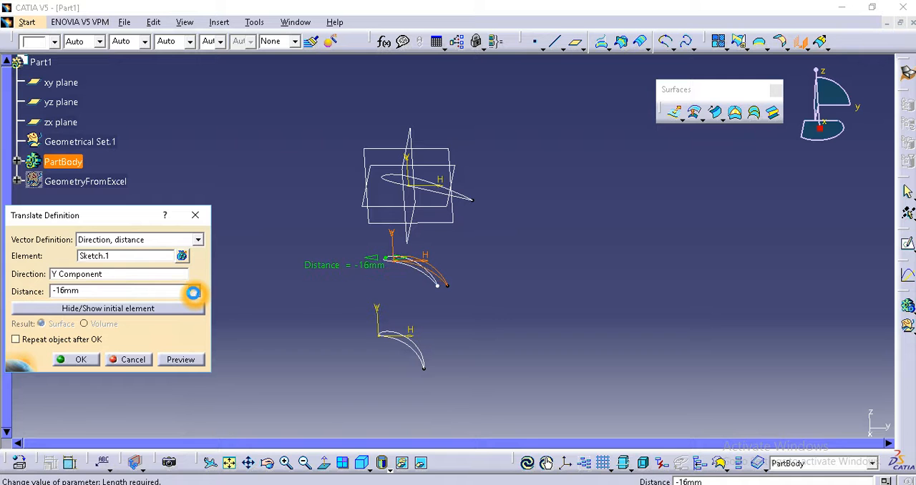
{"action": "type", "text": "-21mm"}
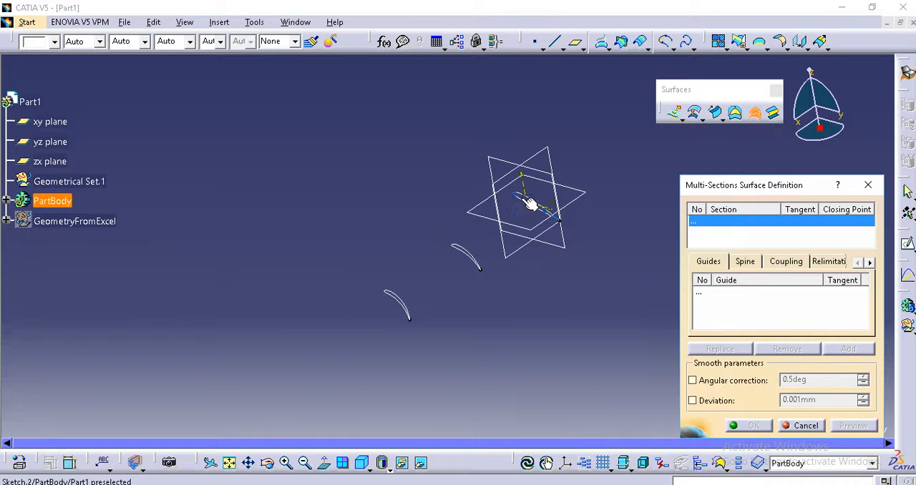
- Loft a multi-sections surface through Sketch.2, Translate.1 and Translate.2 and inspect the preview
{"action": "left_click", "coordinate": [459, 249]}
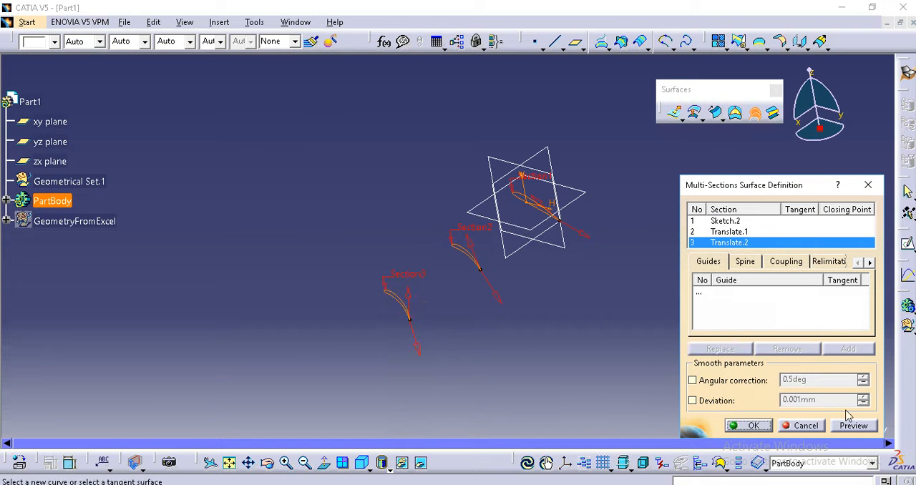
{"action": "left_click", "coordinate": [853, 425]}
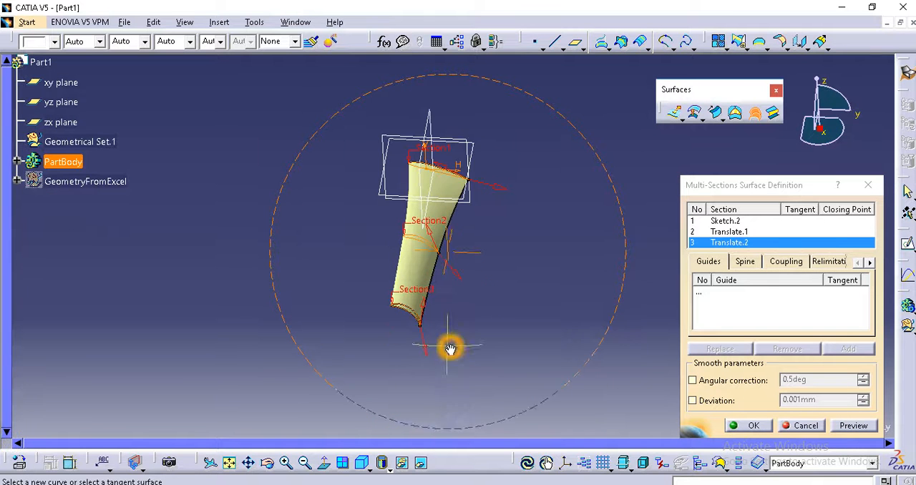
{"action": "left_click_drag", "start_coordinate": [450, 349], "coordinate": [548, 142]}
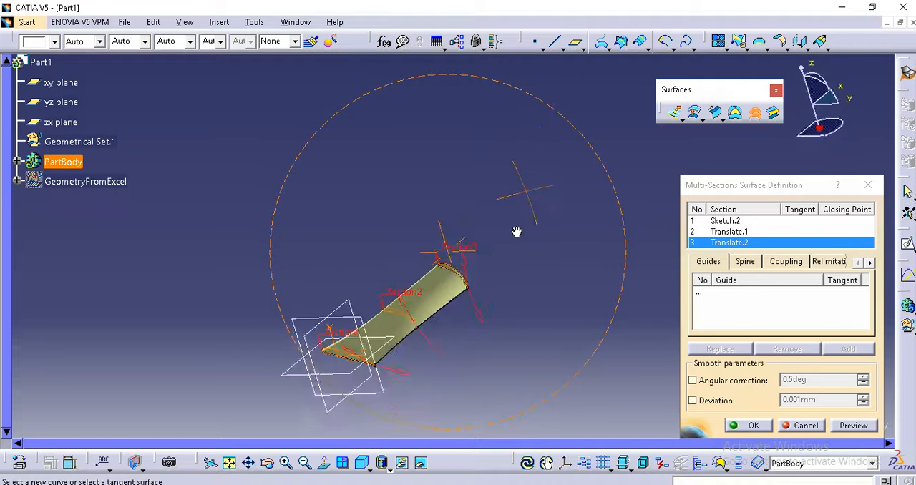
{"action": "left_click_drag", "start_coordinate": [517, 232], "coordinate": [486, 344]}
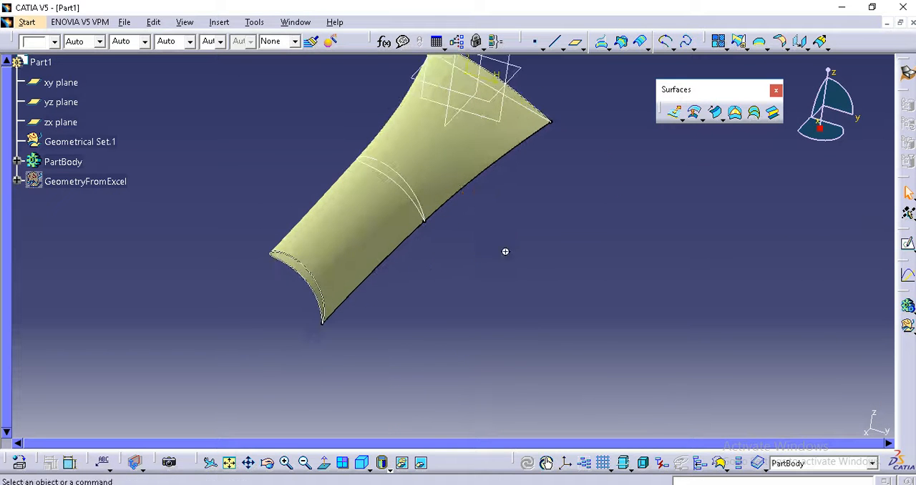
{"action": "left_click_drag", "start_coordinate": [501, 251], "coordinate": [515, 329]}
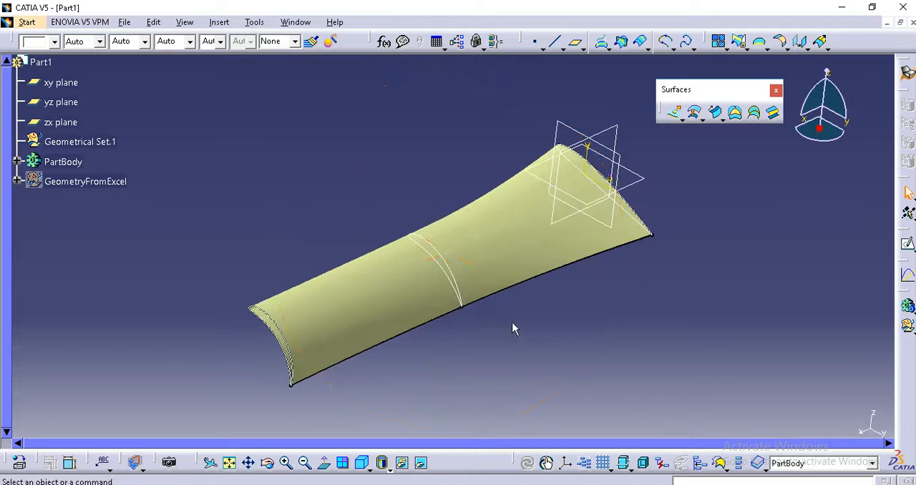
{"action": "left_click_drag", "start_coordinate": [512, 329], "coordinate": [479, 288]}
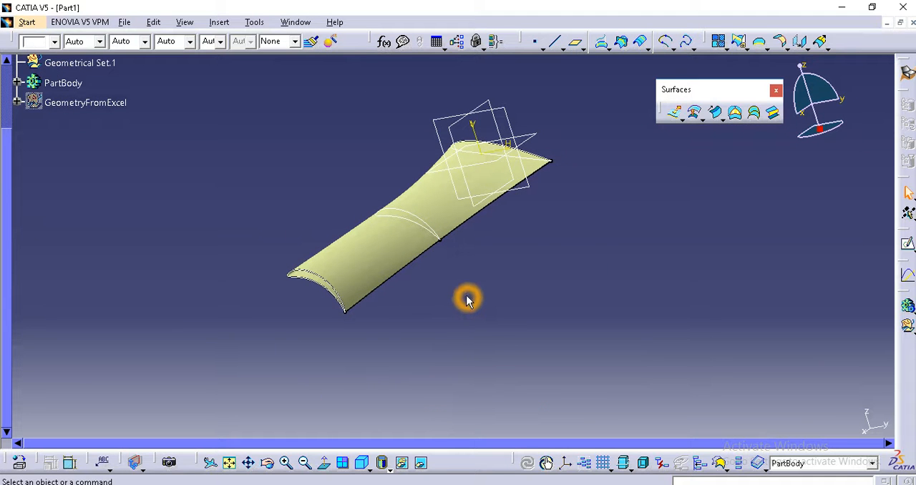
{"action": "mouse_move", "coordinate": [522, 249]}
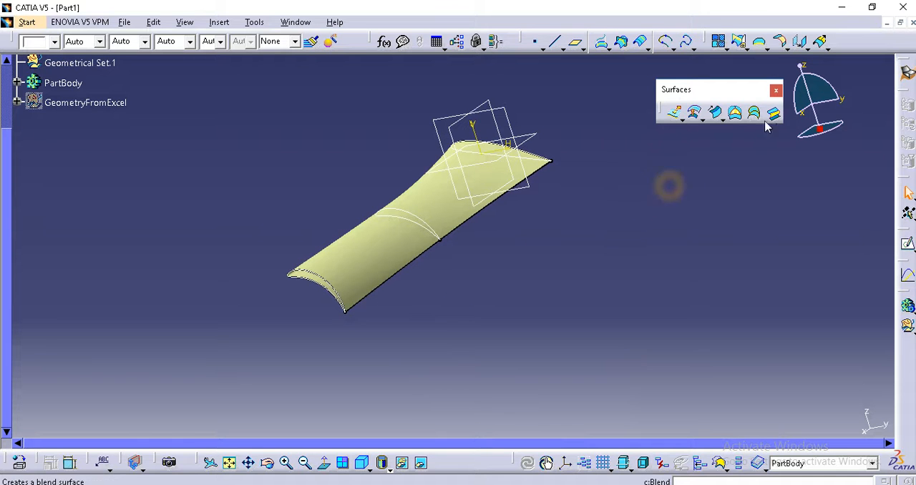
{"action": "mouse_move", "coordinate": [771, 113]}
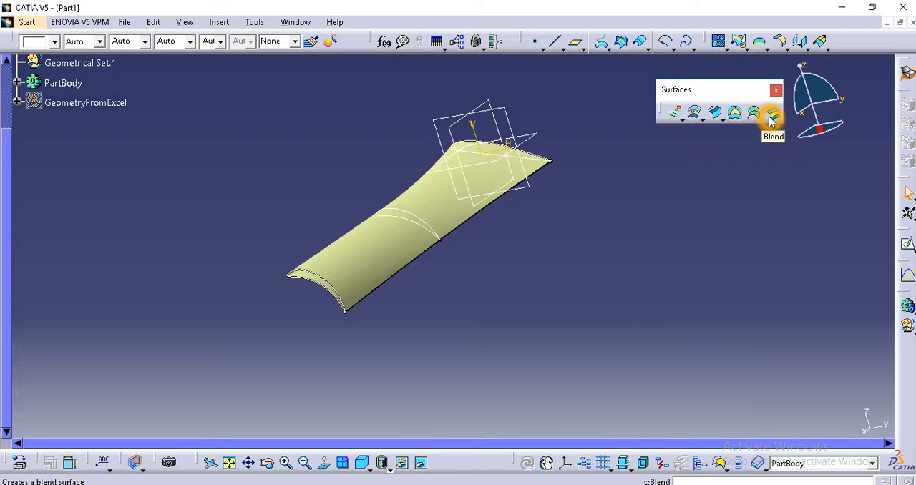
- Blend Edge.1 and Edge.2 of Multi-sections Surface.1 with the loft as support, tangency continuity
{"action": "left_click", "coordinate": [770, 113]}
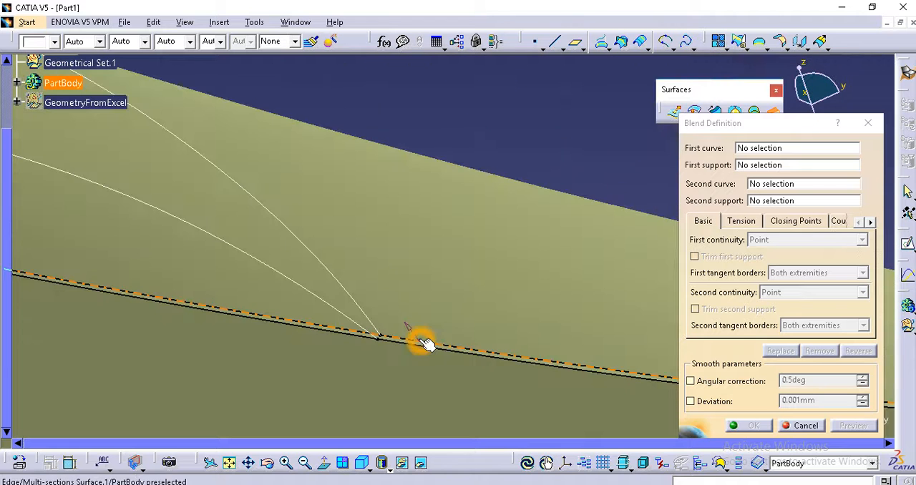
{"action": "left_click", "coordinate": [422, 347]}
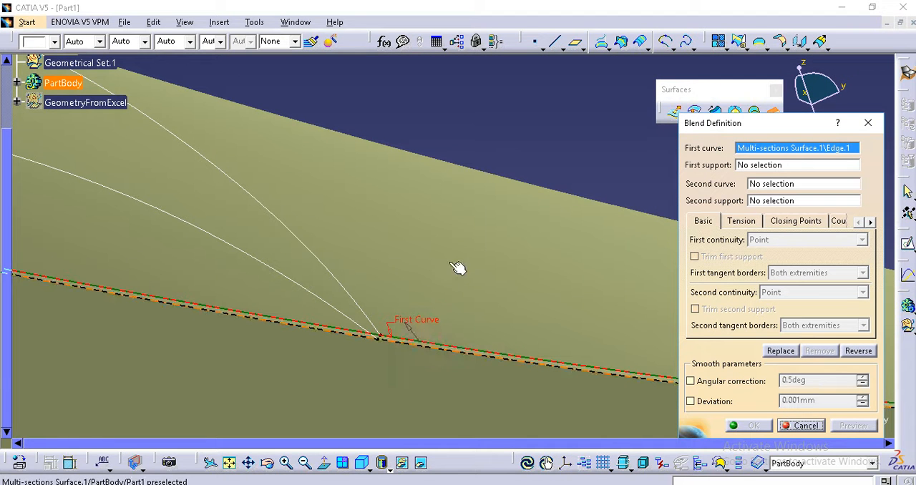
{"action": "left_click", "coordinate": [458, 243]}
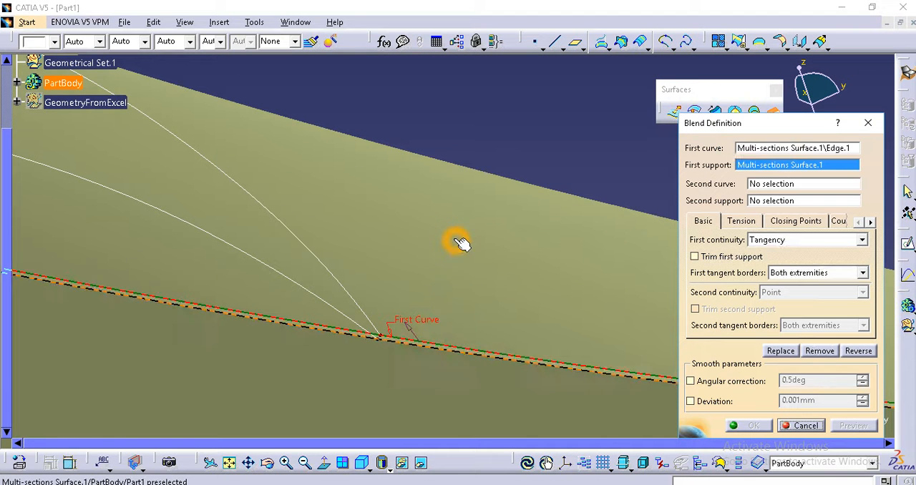
{"action": "mouse_move", "coordinate": [433, 351]}
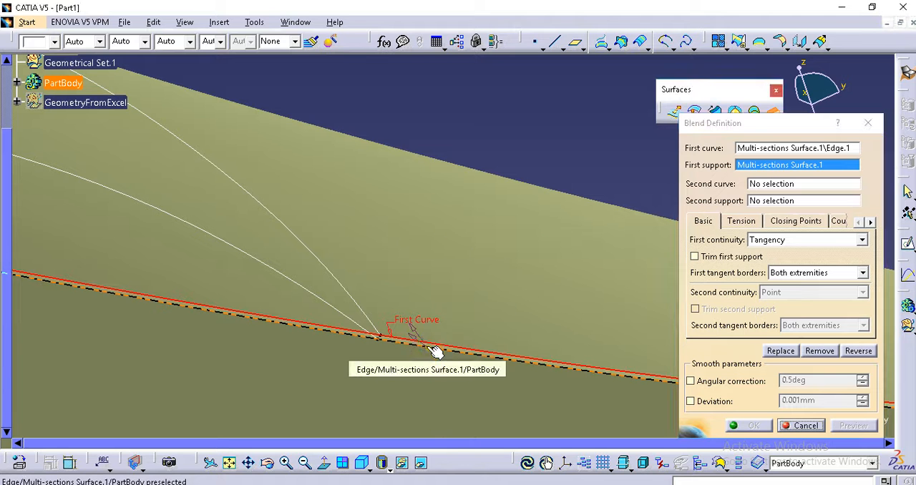
{"action": "left_click", "coordinate": [425, 400]}
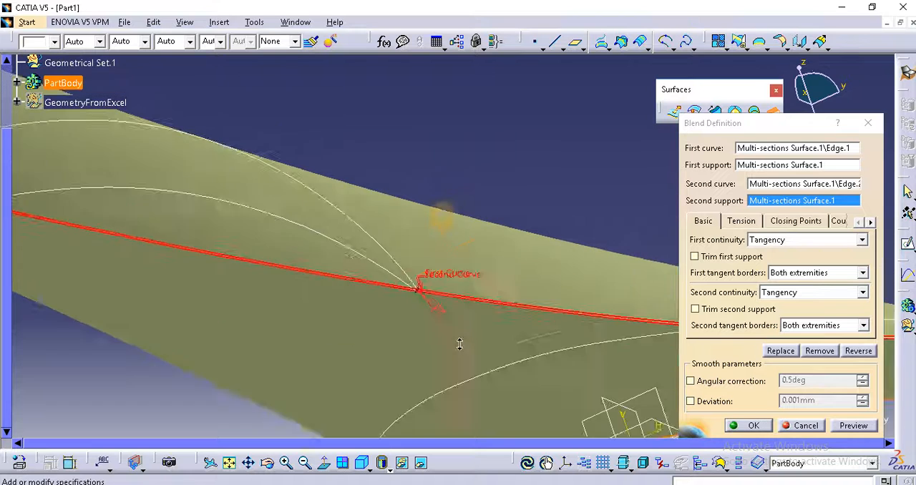
{"action": "left_click", "coordinate": [854, 425]}
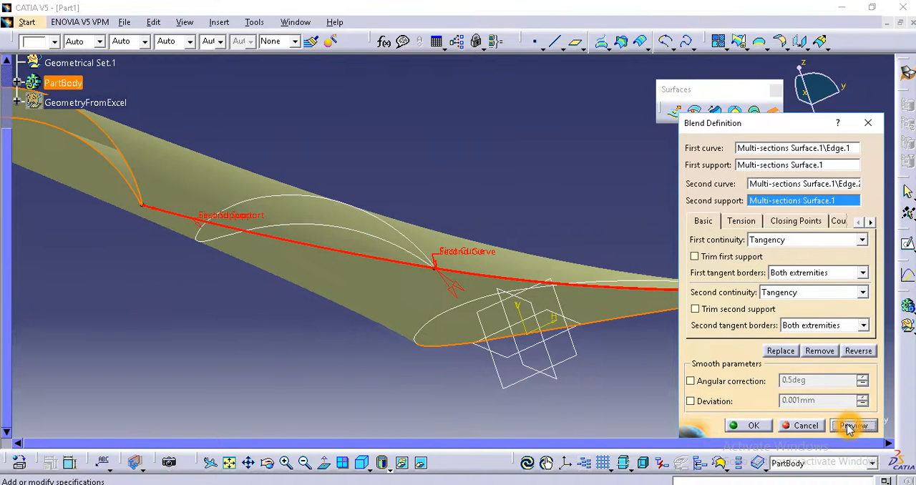
{"action": "left_click", "coordinate": [747, 425]}
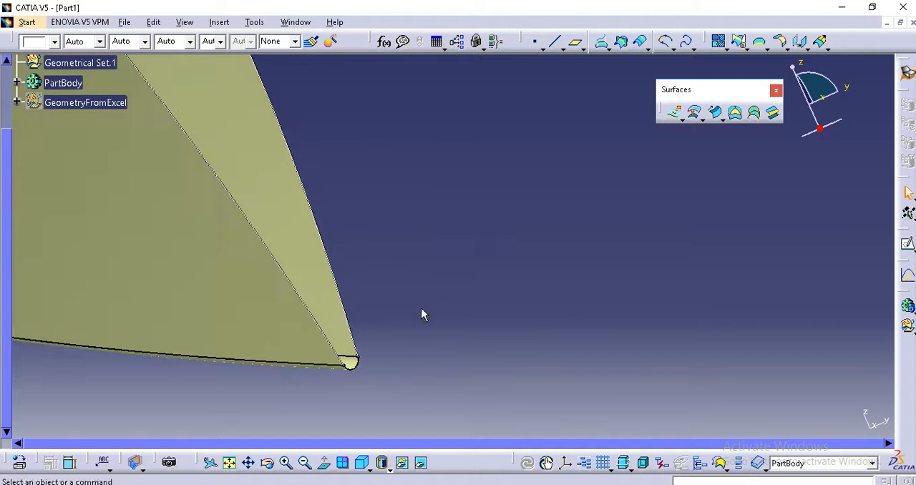
{"action": "left_click_drag", "start_coordinate": [423, 315], "coordinate": [520, 154]}
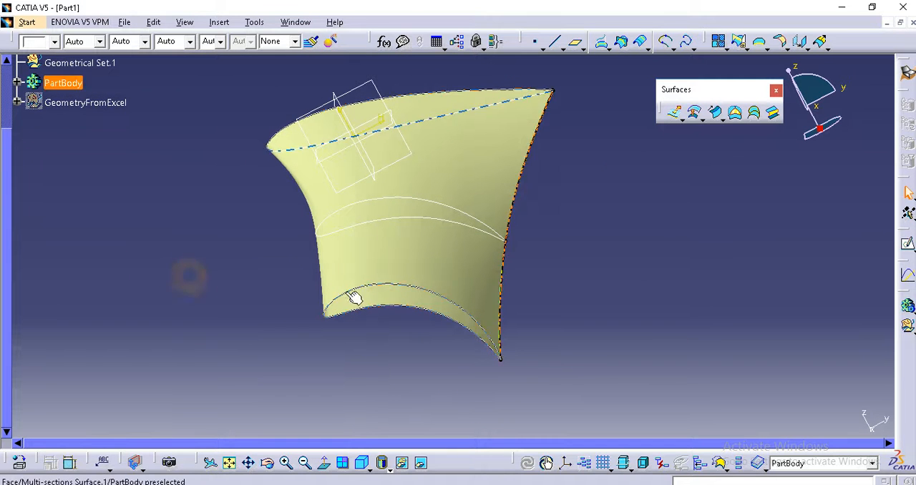
- Hide Sketch.2 so the blade's open end boundaries stand out
{"action": "right_click", "coordinate": [352, 298]}
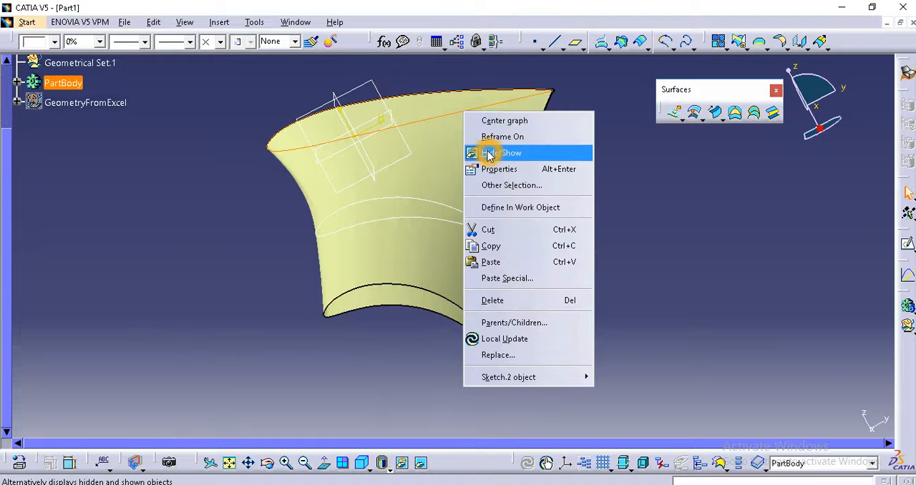
{"action": "left_click", "coordinate": [508, 153]}
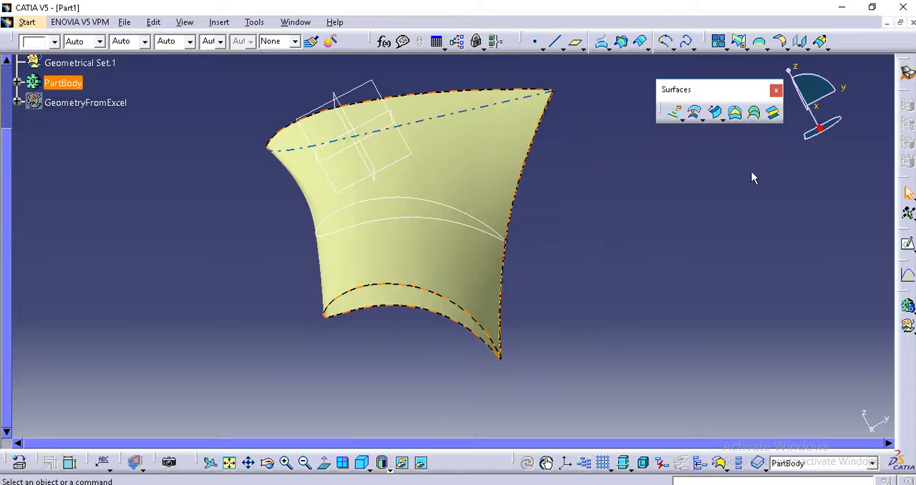
{"action": "mouse_move", "coordinate": [737, 112]}
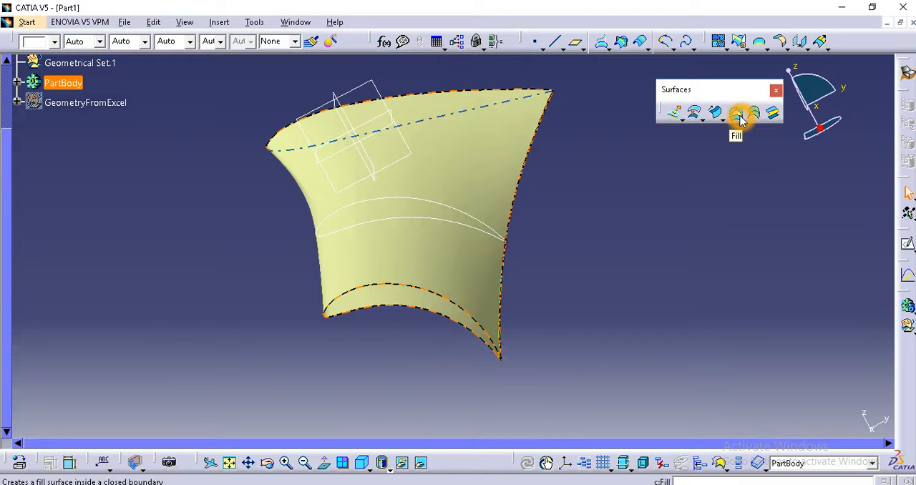
{"action": "mouse_move", "coordinate": [727, 126]}
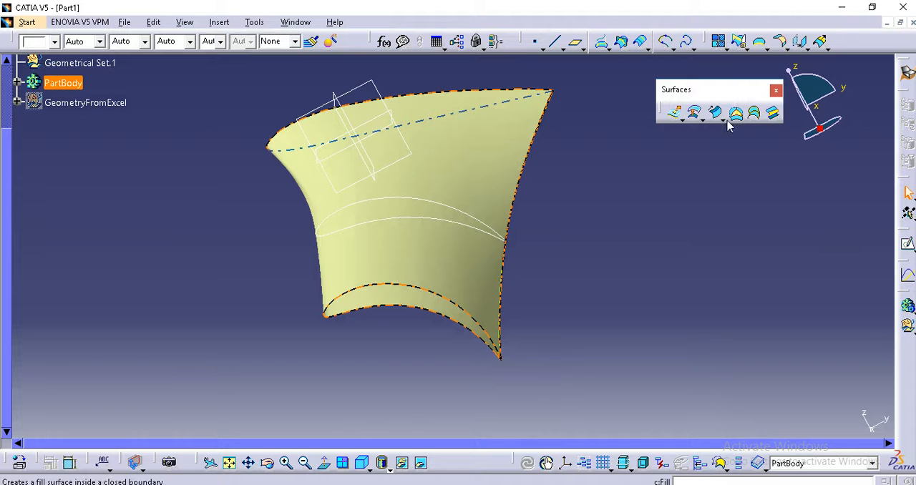
{"action": "mouse_move", "coordinate": [734, 115]}
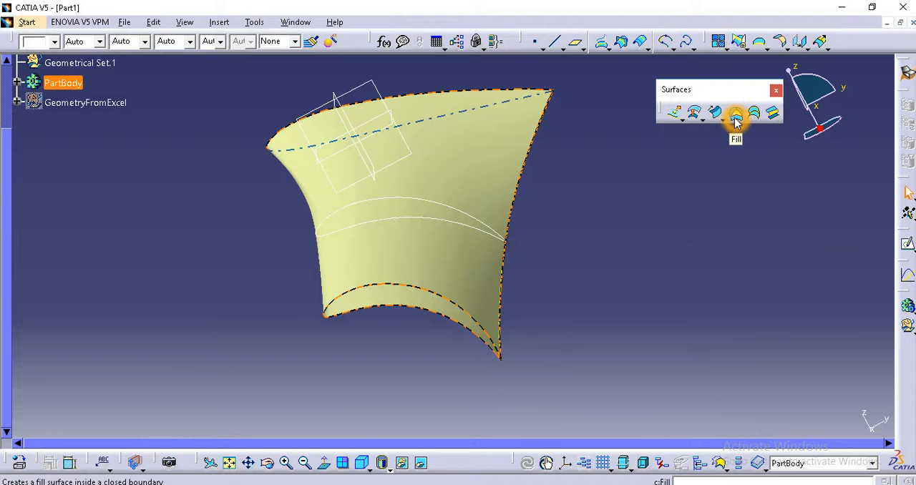
- Fill the open tip bounded by the loft's bottom edge and Blend.1's edge, and preview it
{"action": "left_click", "coordinate": [735, 113]}
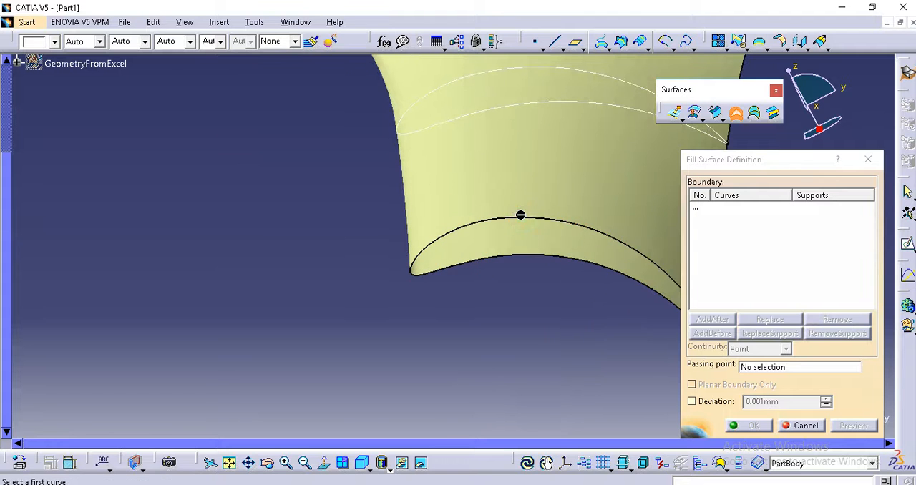
{"action": "left_click", "coordinate": [519, 214]}
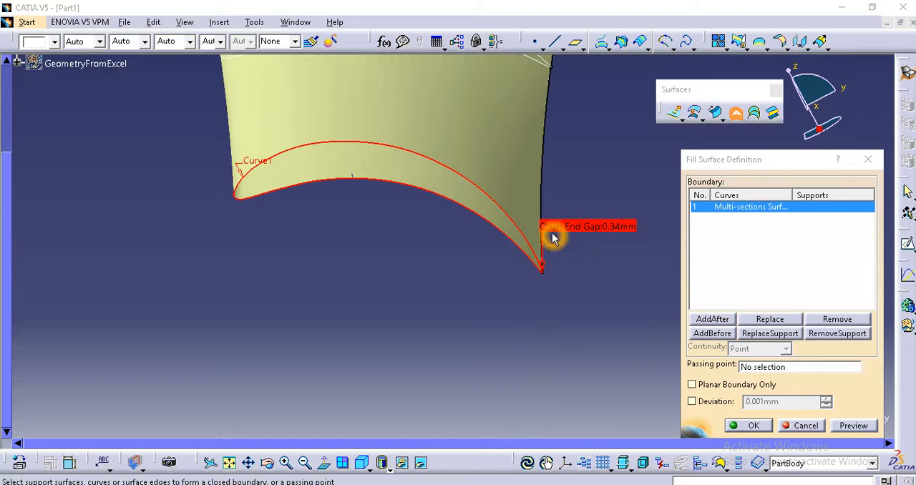
{"action": "mouse_move", "coordinate": [632, 234]}
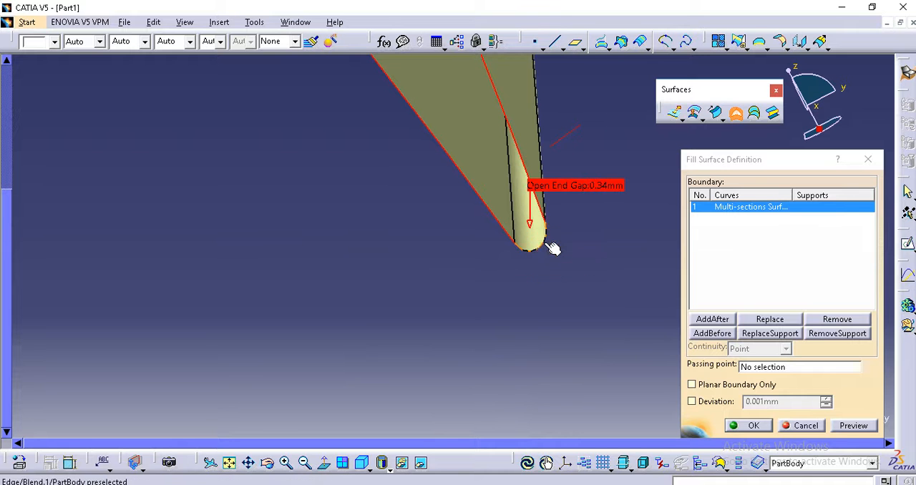
{"action": "left_click", "coordinate": [530, 246]}
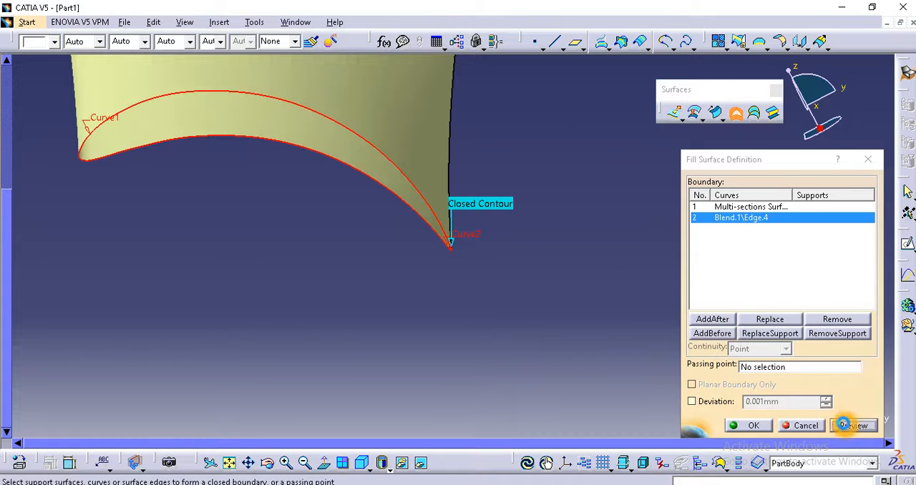
{"action": "left_click", "coordinate": [753, 425]}
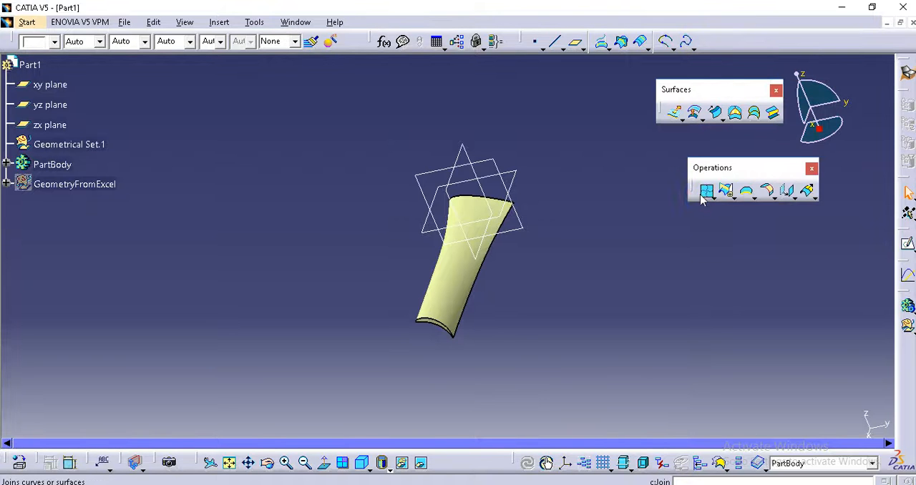
- Join Multi-sections Surface.1, Blend.1, Fill.1 and Fill.2 into Join.1
{"action": "left_click", "coordinate": [707, 191]}
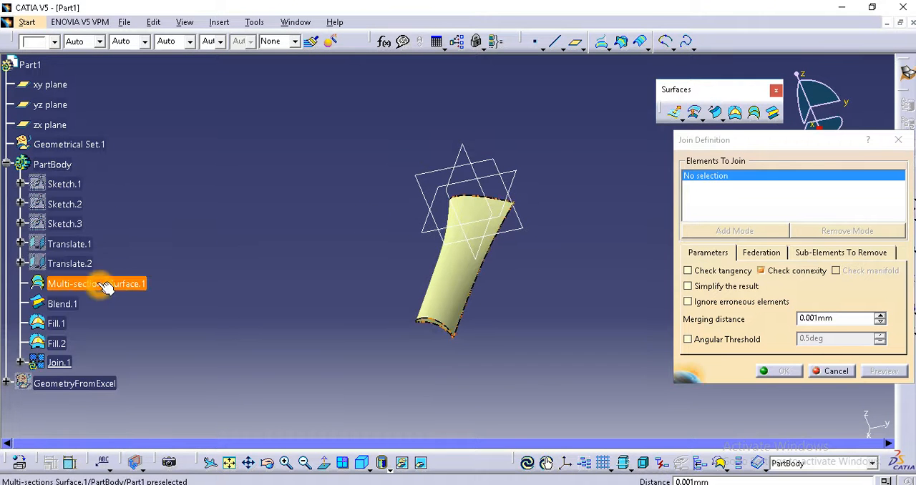
{"action": "left_click", "coordinate": [95, 284]}
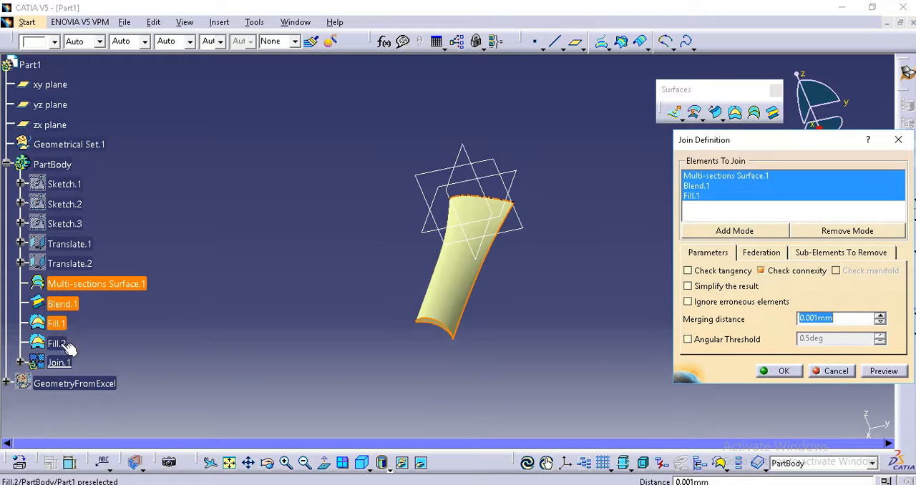
{"action": "left_click", "coordinate": [56, 343]}
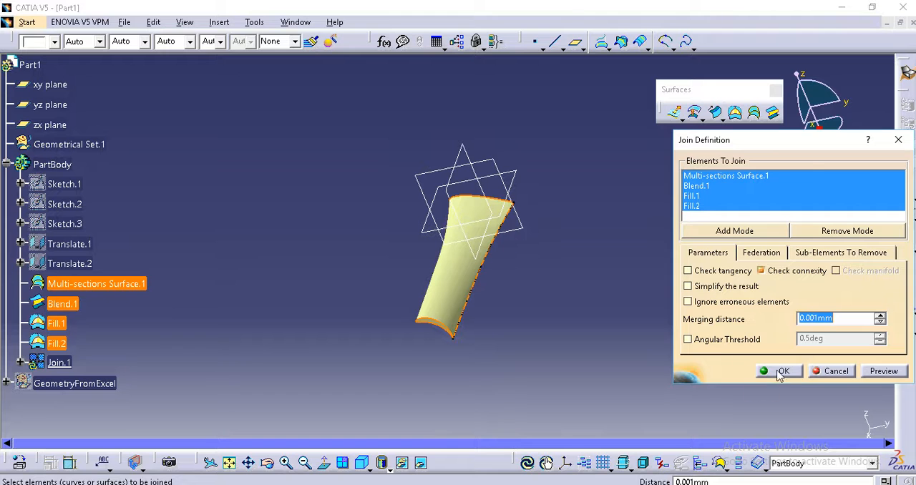
{"action": "left_click", "coordinate": [780, 371]}
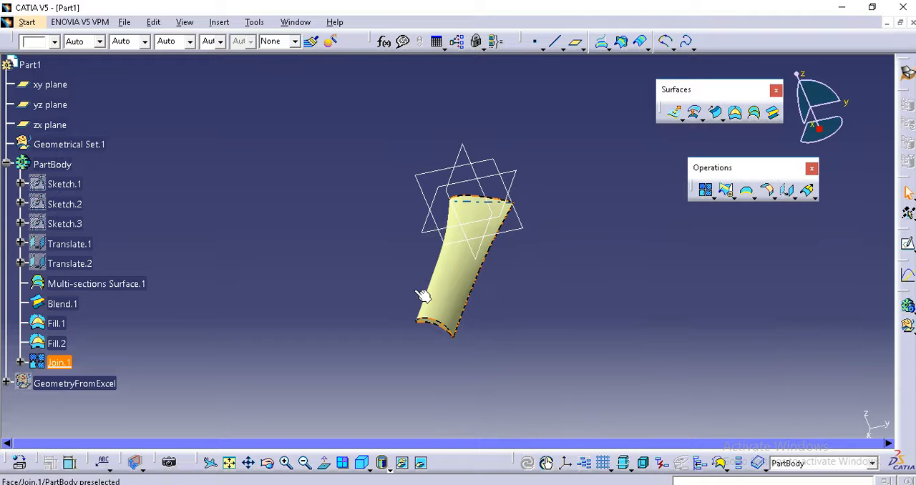
{"action": "mouse_move", "coordinate": [476, 305]}
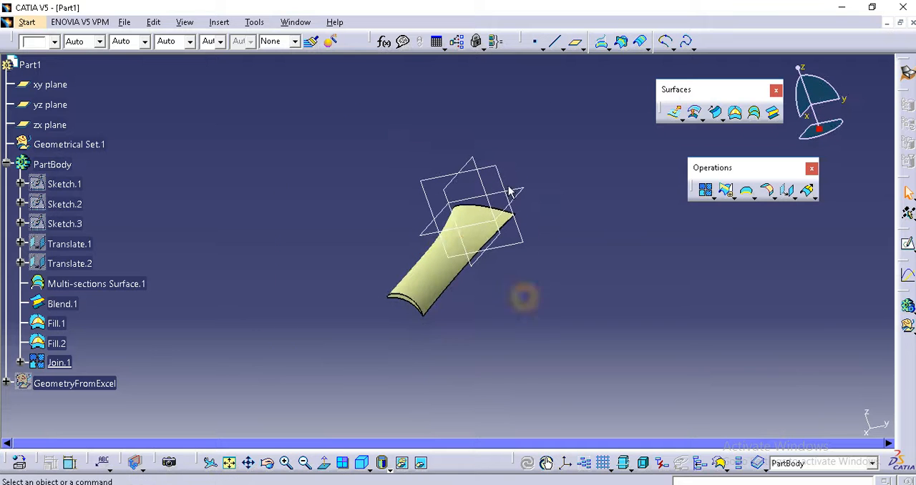
{"action": "mouse_move", "coordinate": [29, 22]}
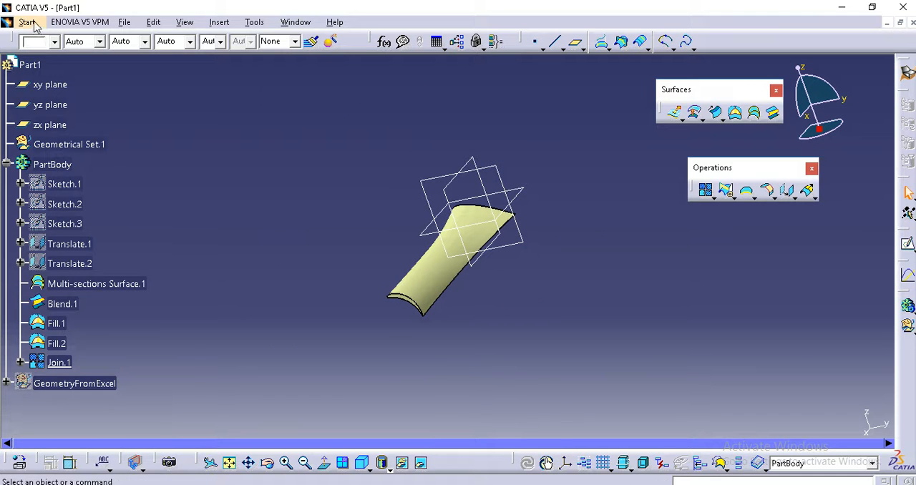
- Switch to Part Design and close Join.1 into the solid CloseSurface.1
{"action": "left_click", "coordinate": [27, 21]}
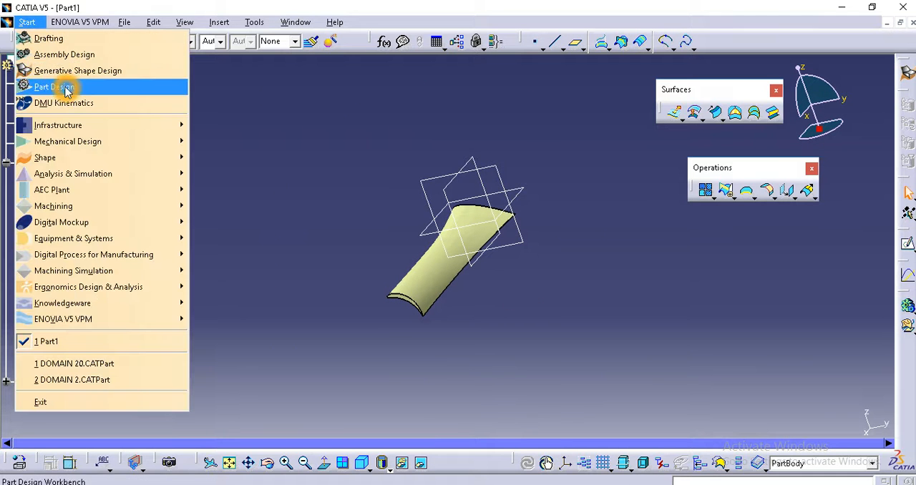
{"action": "left_click", "coordinate": [53, 86]}
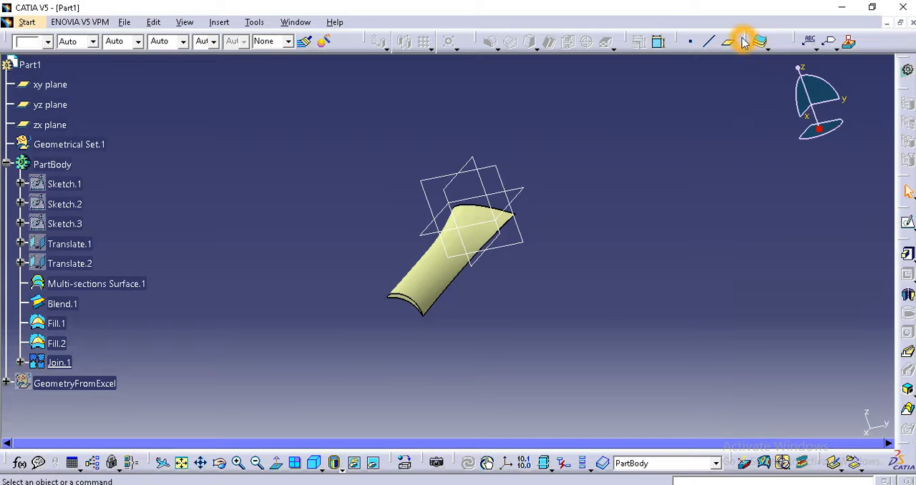
{"action": "left_click", "coordinate": [764, 40]}
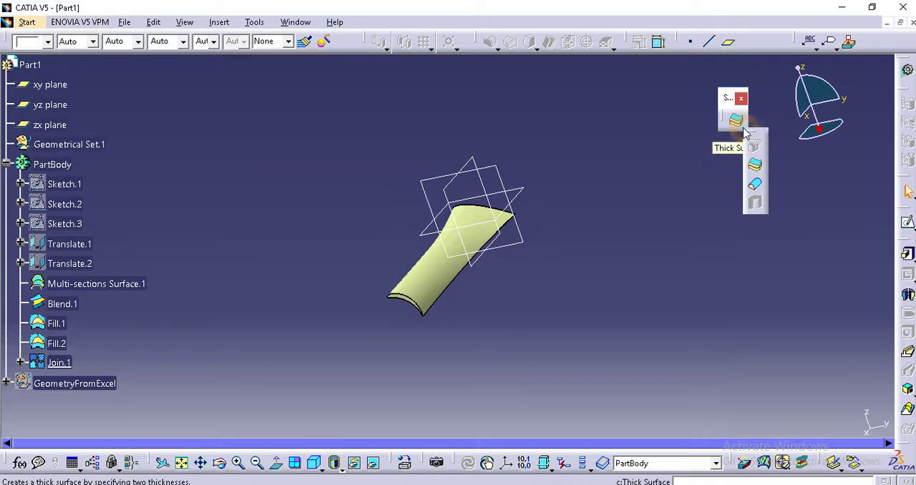
{"action": "mouse_move", "coordinate": [754, 184]}
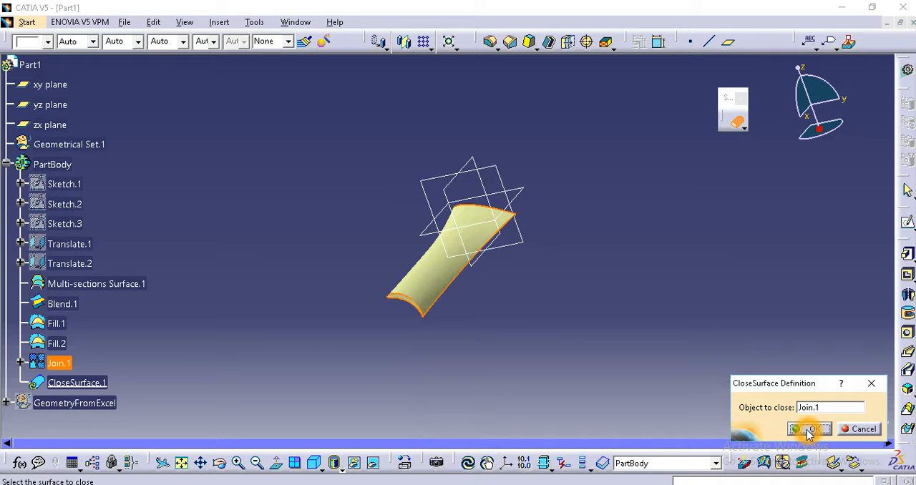
{"action": "left_click", "coordinate": [805, 429]}
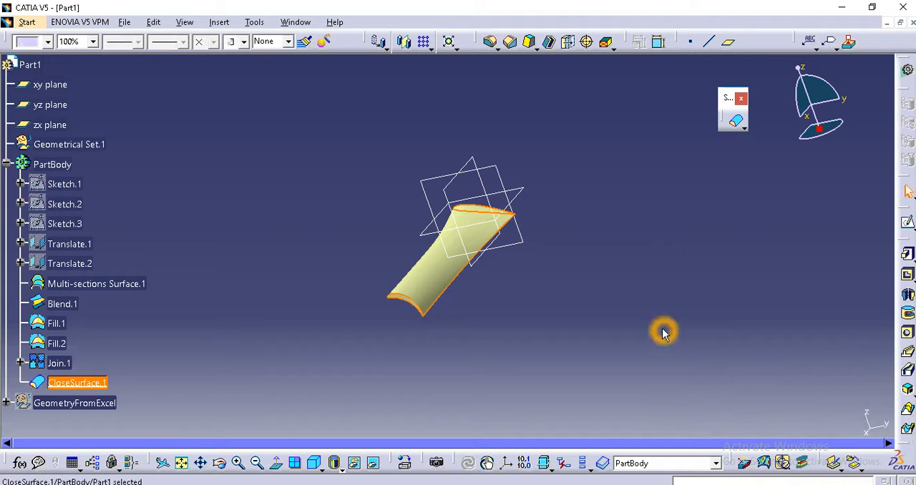
- Hide the Join.1 surface so only the solid blade shows
{"action": "right_click", "coordinate": [58, 362]}
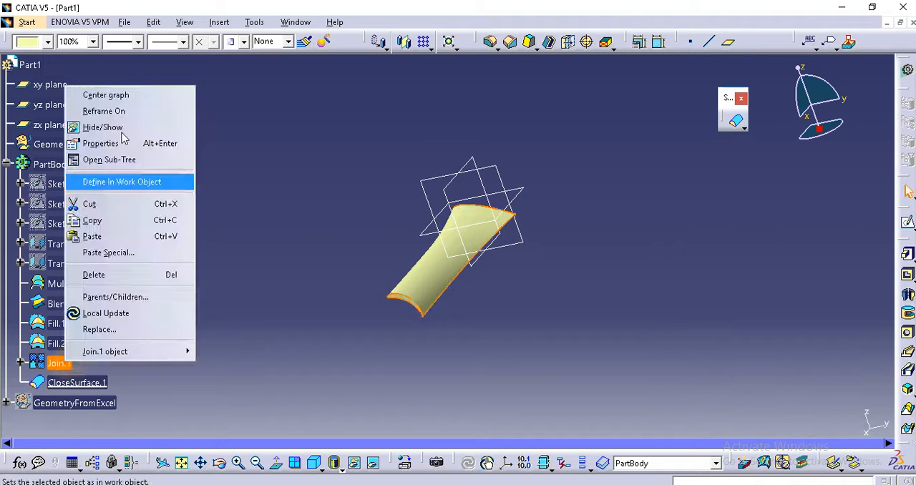
{"action": "left_click", "coordinate": [121, 181]}
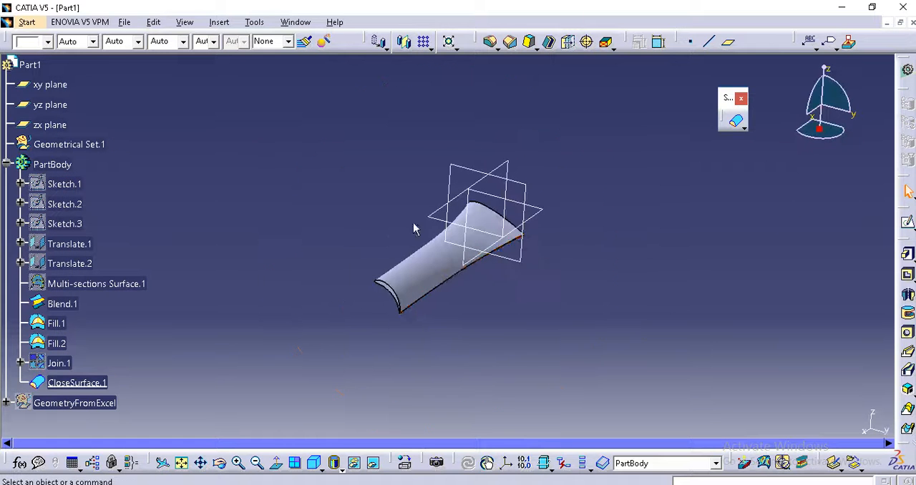
{"action": "left_click_drag", "start_coordinate": [411, 229], "coordinate": [460, 300]}
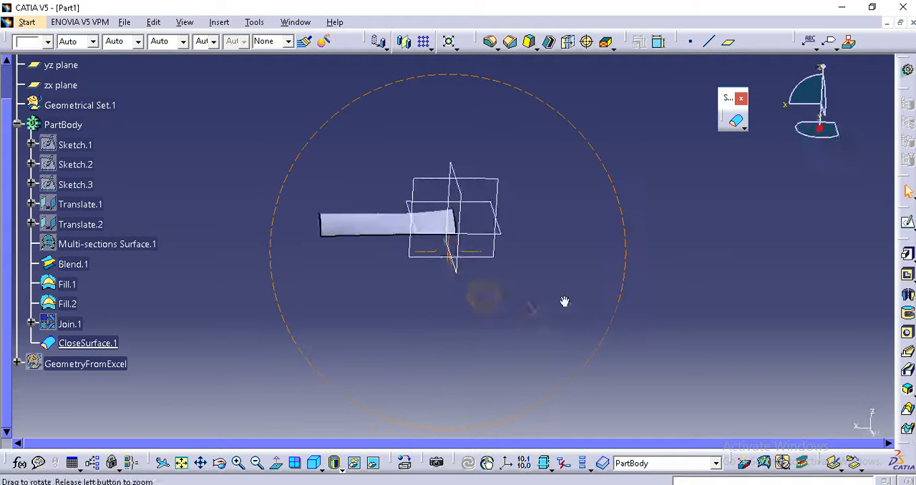
{"action": "left_click_drag", "start_coordinate": [564, 301], "coordinate": [417, 285]}
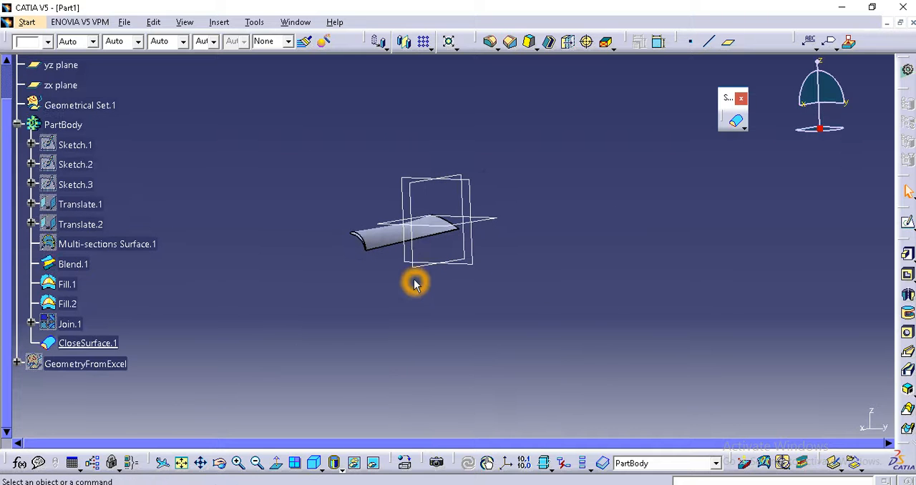
{"action": "left_click_drag", "start_coordinate": [415, 284], "coordinate": [522, 275]}
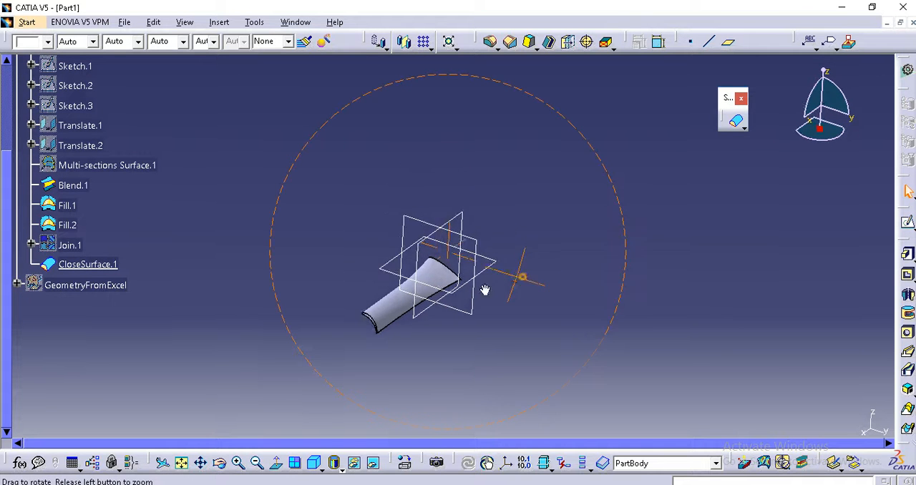
{"action": "left_click_drag", "start_coordinate": [485, 290], "coordinate": [492, 245]}
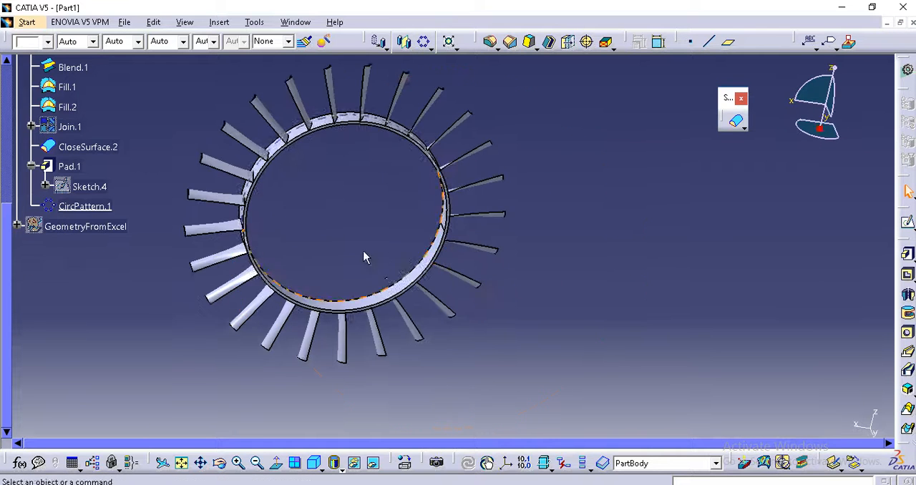
- Orbit the bladed ring with CircPattern.1 to inspect it from several angles
{"action": "left_click_drag", "start_coordinate": [364, 256], "coordinate": [474, 240]}
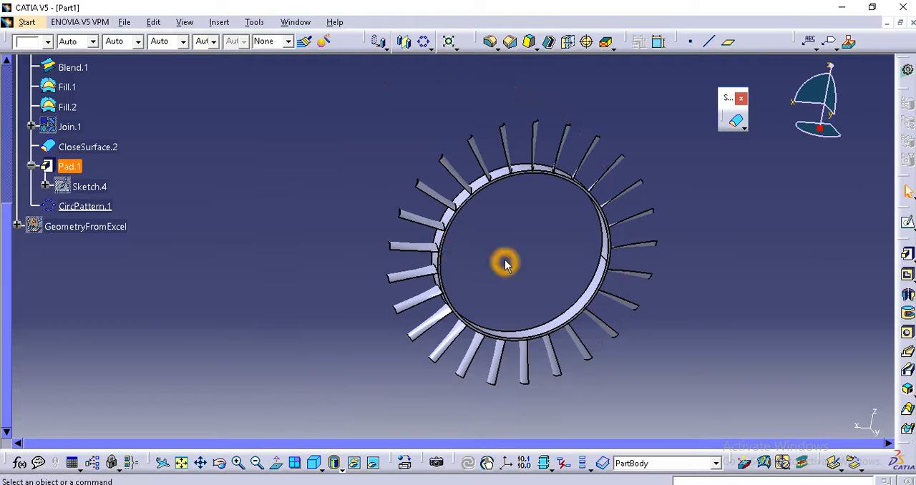
{"action": "mouse_move", "coordinate": [496, 253]}
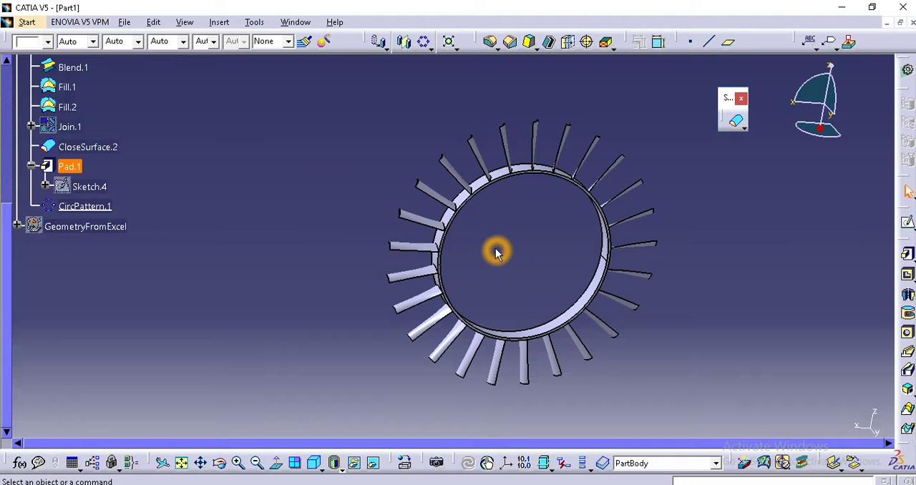
{"action": "mouse_move", "coordinate": [493, 243]}
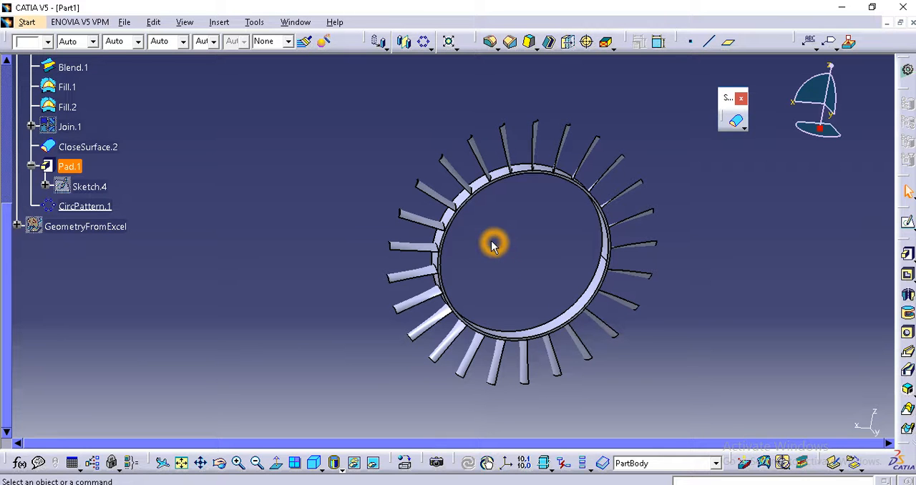
{"action": "left_click_drag", "start_coordinate": [494, 243], "coordinate": [630, 278]}
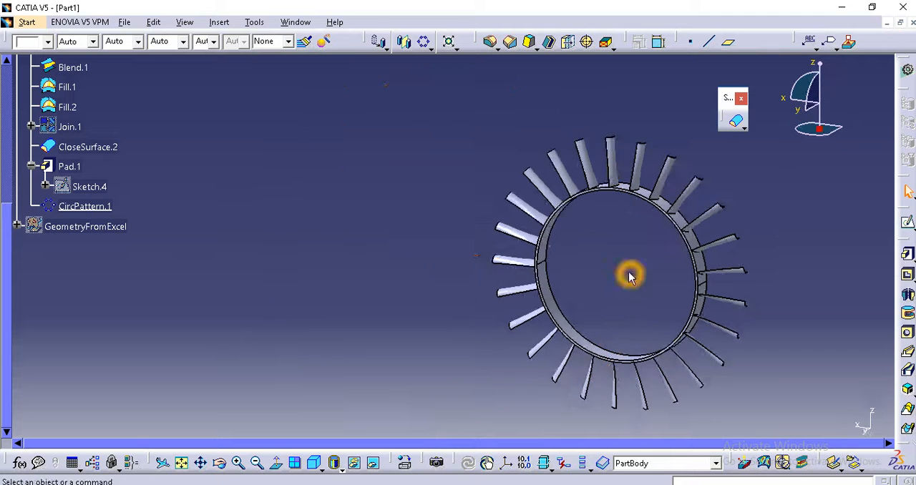
{"action": "left_click_drag", "start_coordinate": [630, 277], "coordinate": [492, 235]}
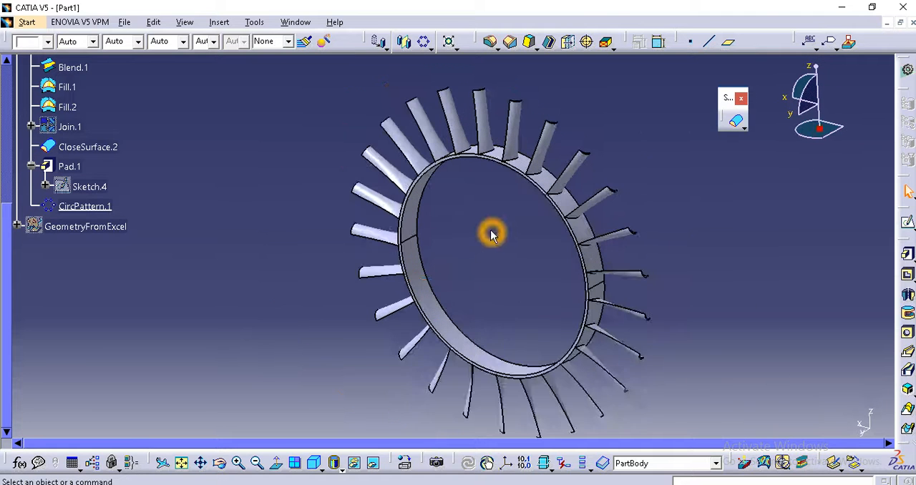
{"action": "left_click_drag", "start_coordinate": [492, 234], "coordinate": [436, 253]}
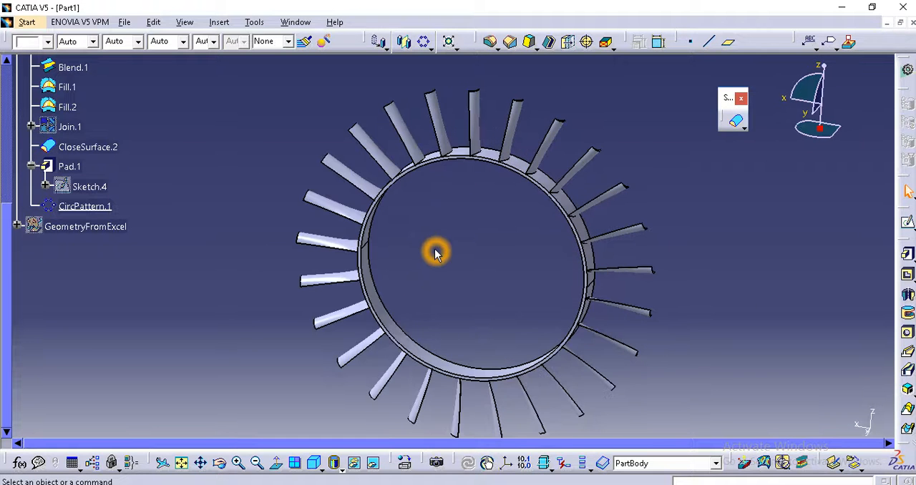
{"action": "mouse_move", "coordinate": [534, 299]}
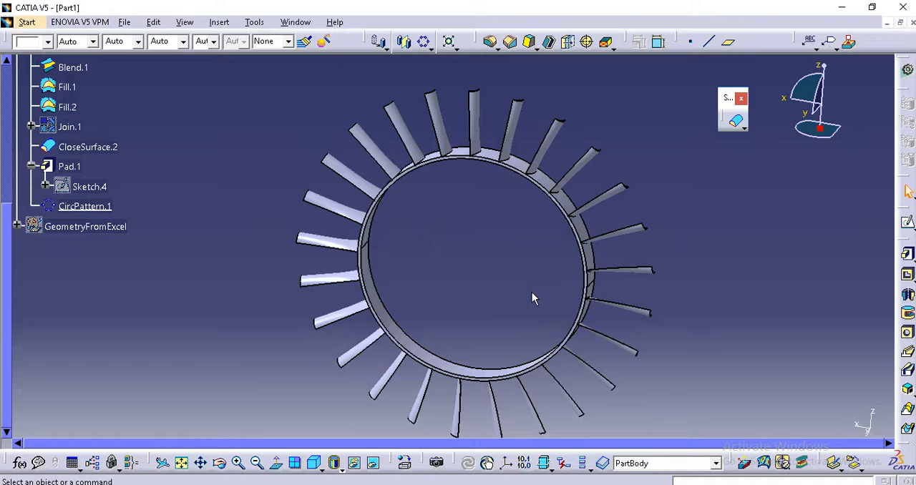
{"action": "left_click_drag", "start_coordinate": [532, 298], "coordinate": [447, 281]}
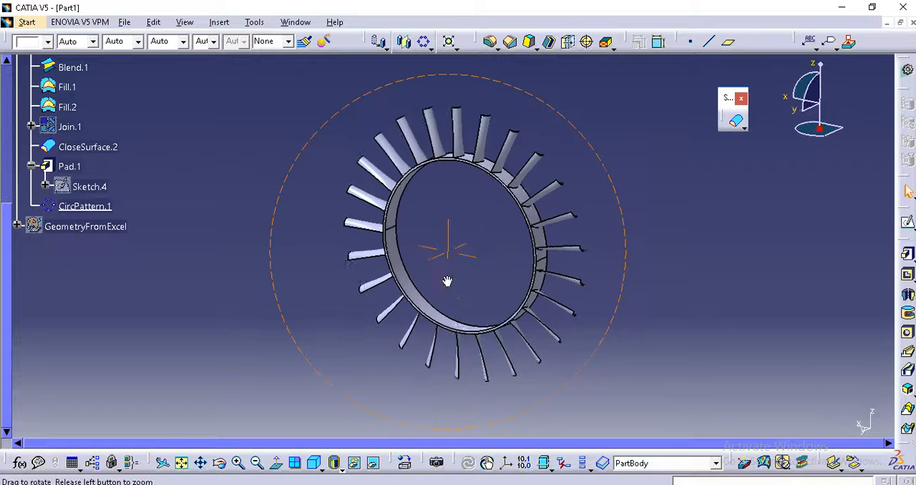
{"action": "left_click", "coordinate": [451, 254]}
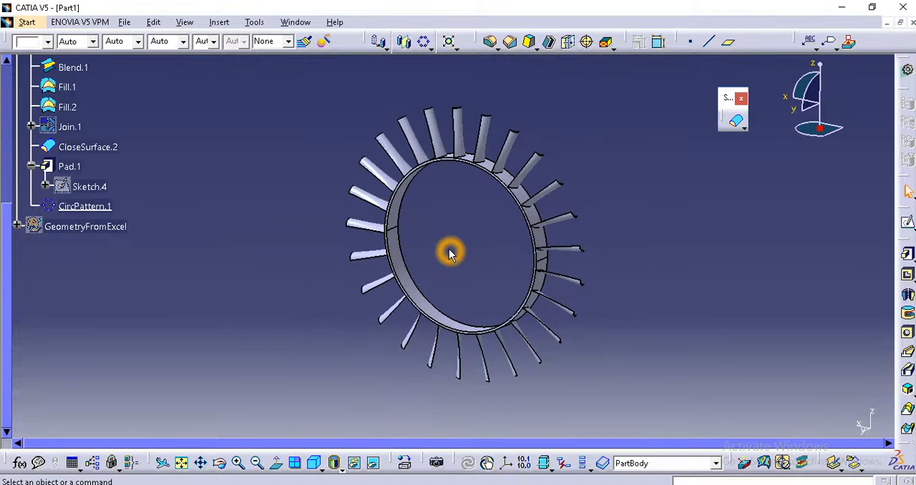